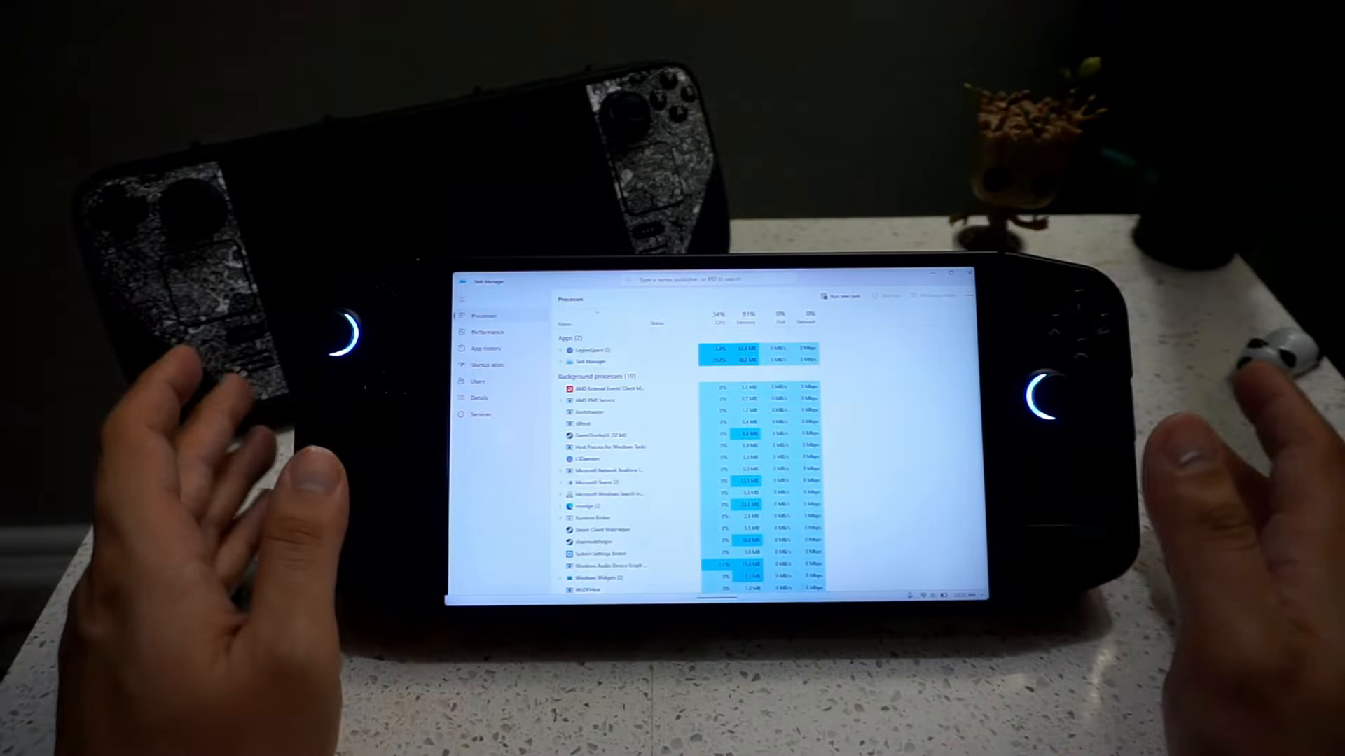
# Run the AMD_gfx setup executable so the User Account Control prompt appears.
pyautogui.click(487, 332)
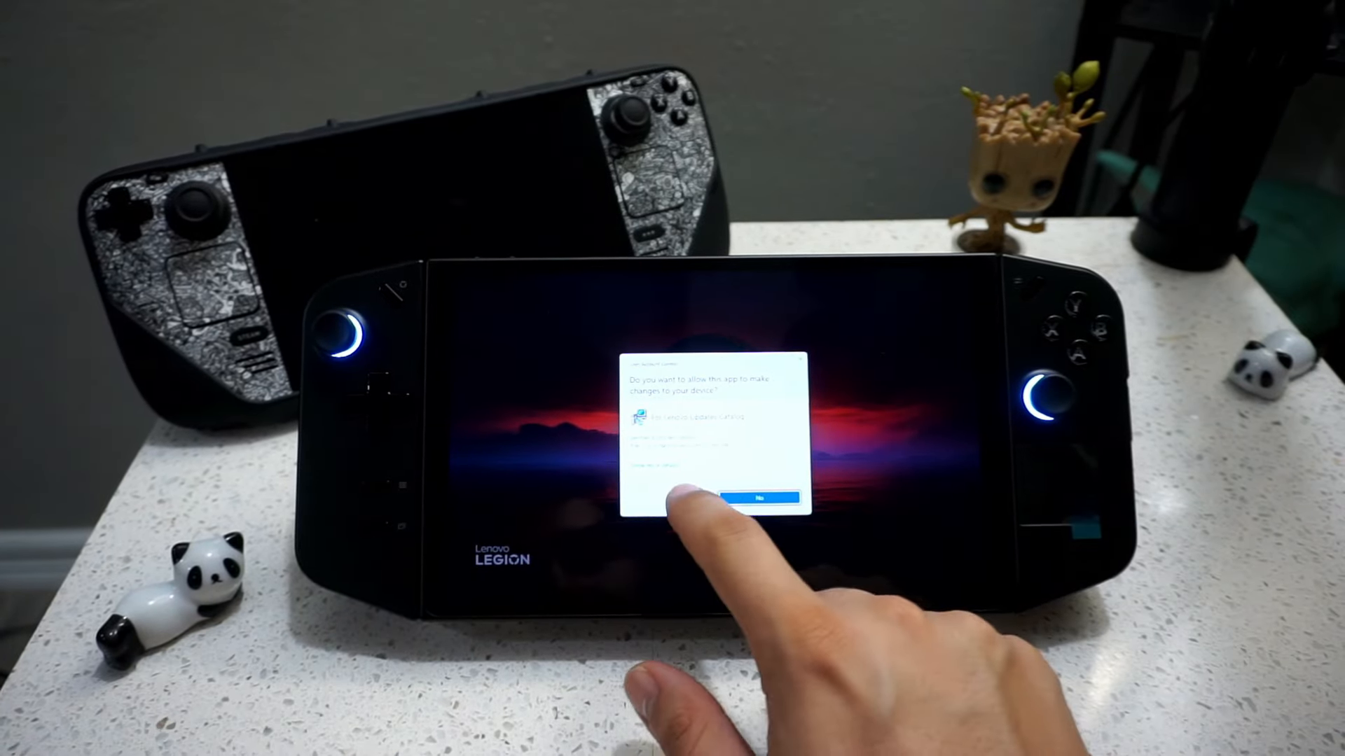
# Allow the AMD_gfx setup, accept its license agreement and proceed with the install option.
pyautogui.click(762, 499)
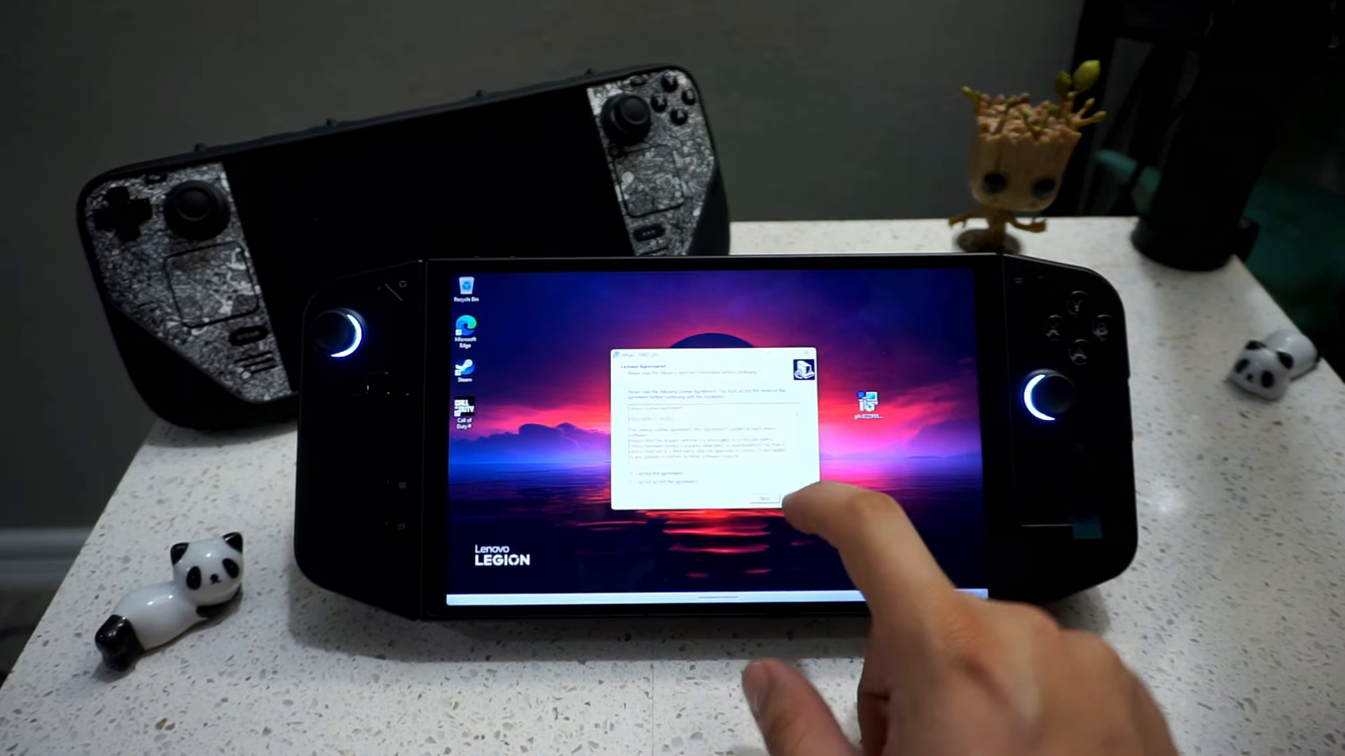
pyautogui.click(762, 498)
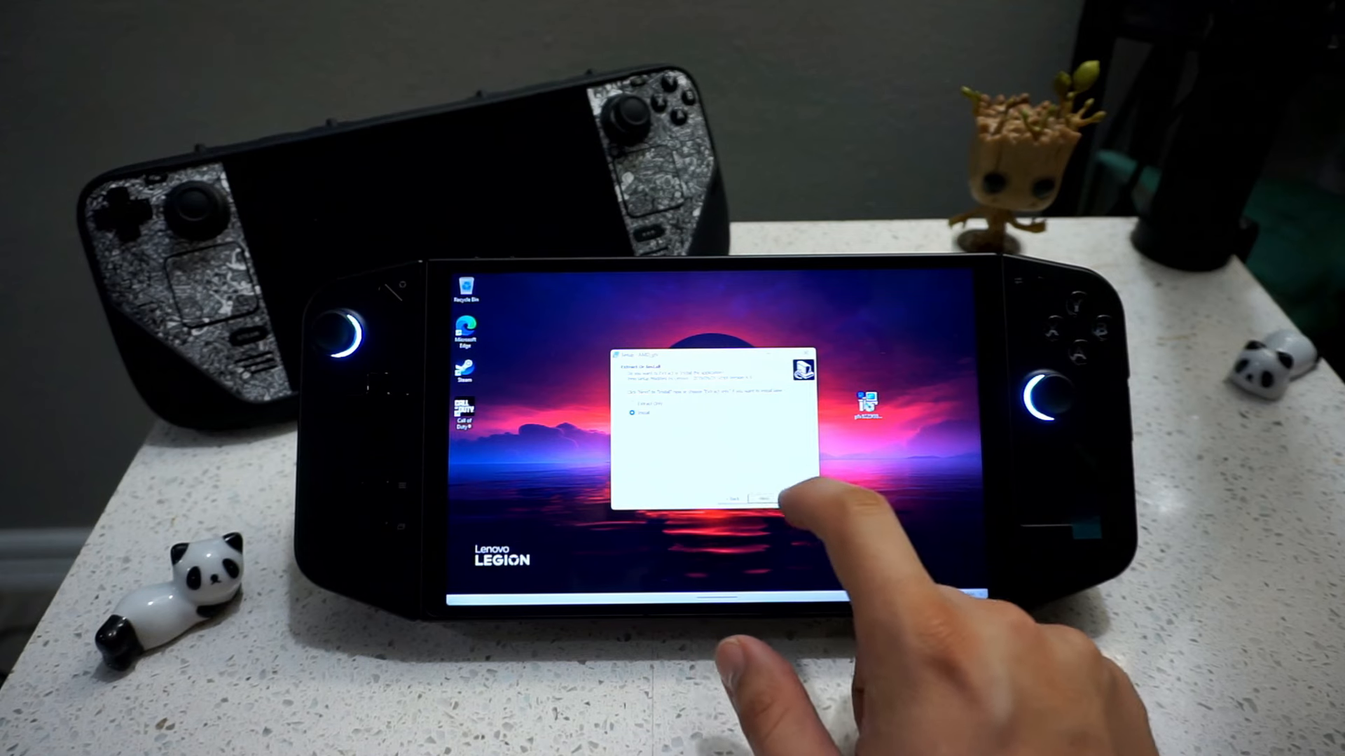
pyautogui.click(763, 497)
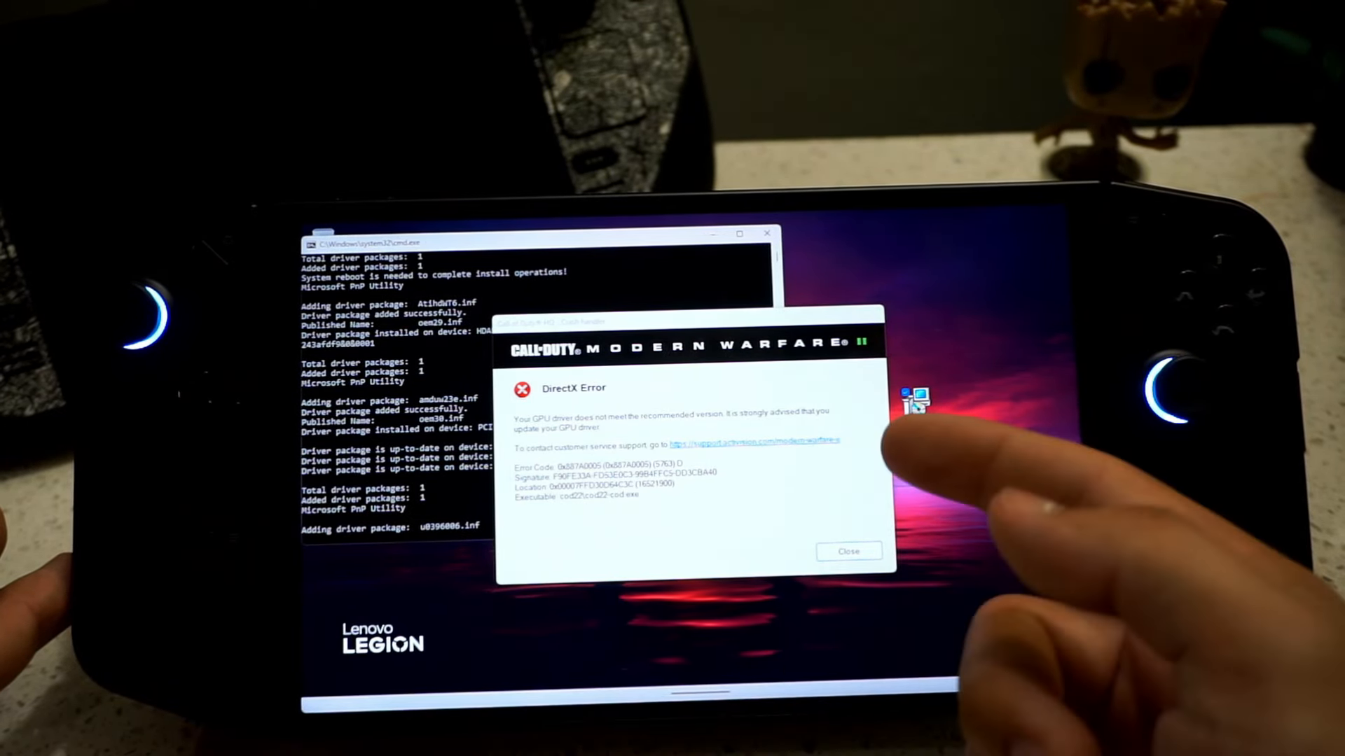
# Dismiss Modern Warfare's DirectX crash report and complete the AMD_gfx driver installation wizard.
pyautogui.click(846, 550)
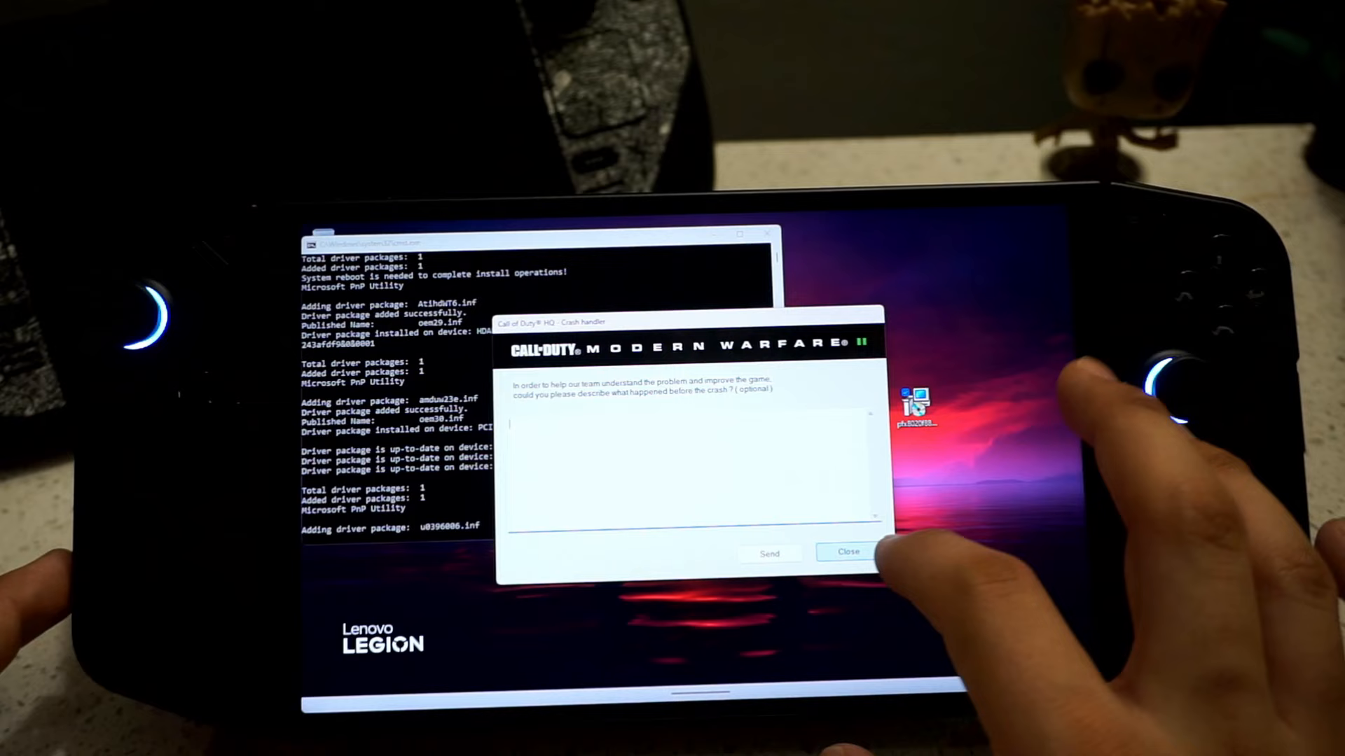
pyautogui.click(847, 552)
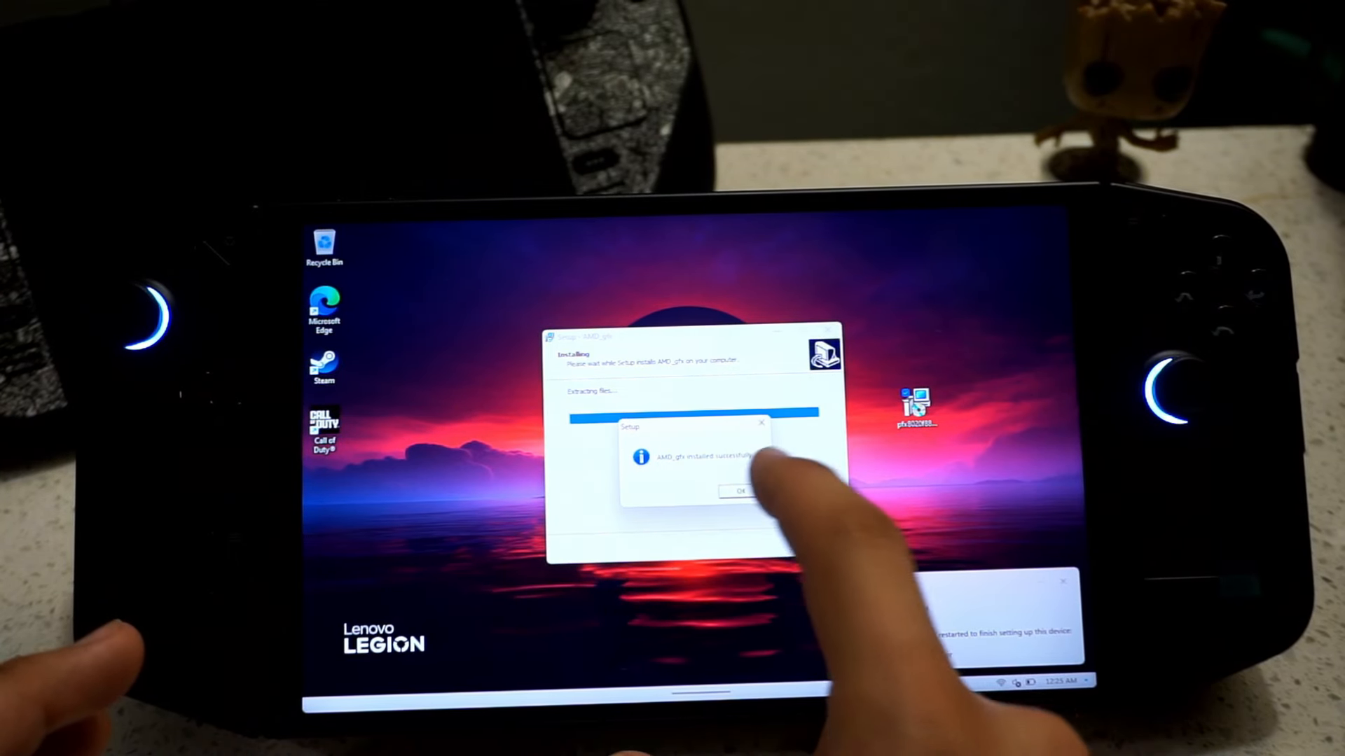
pyautogui.click(740, 491)
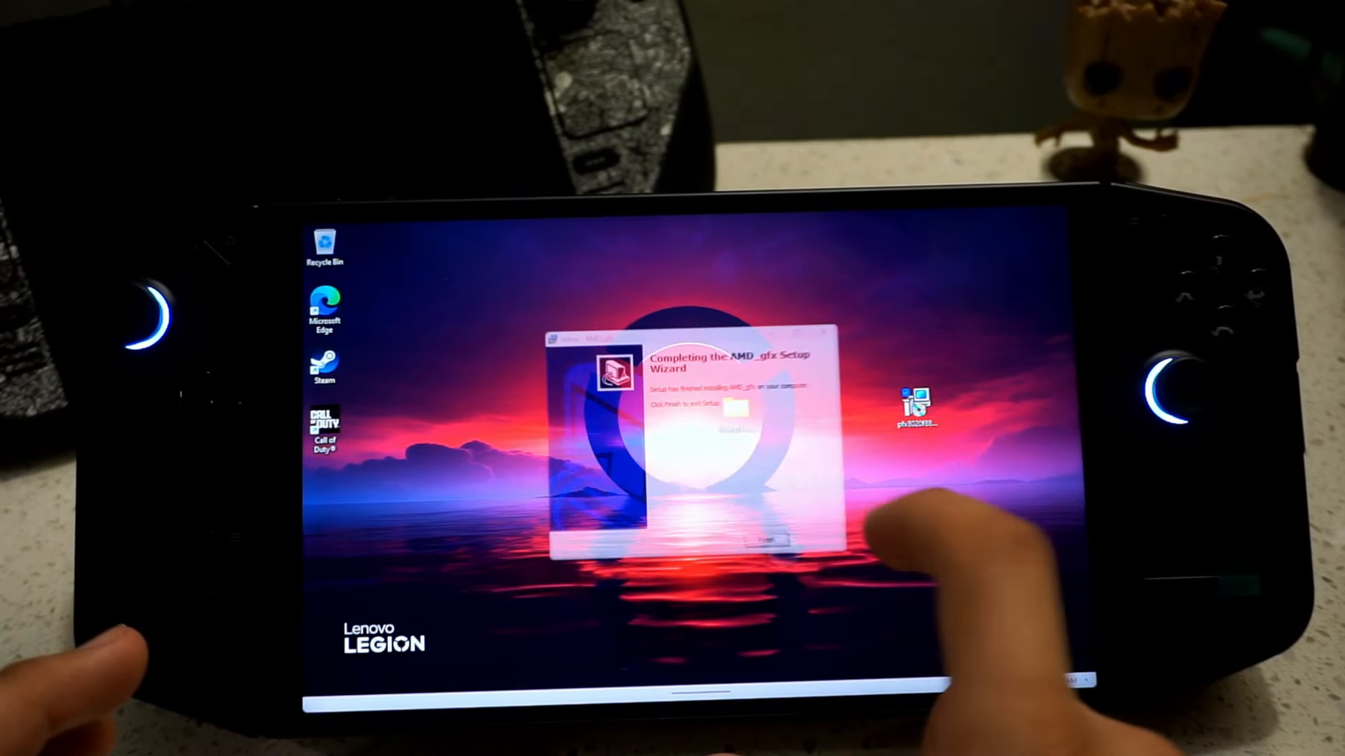
pyautogui.click(767, 540)
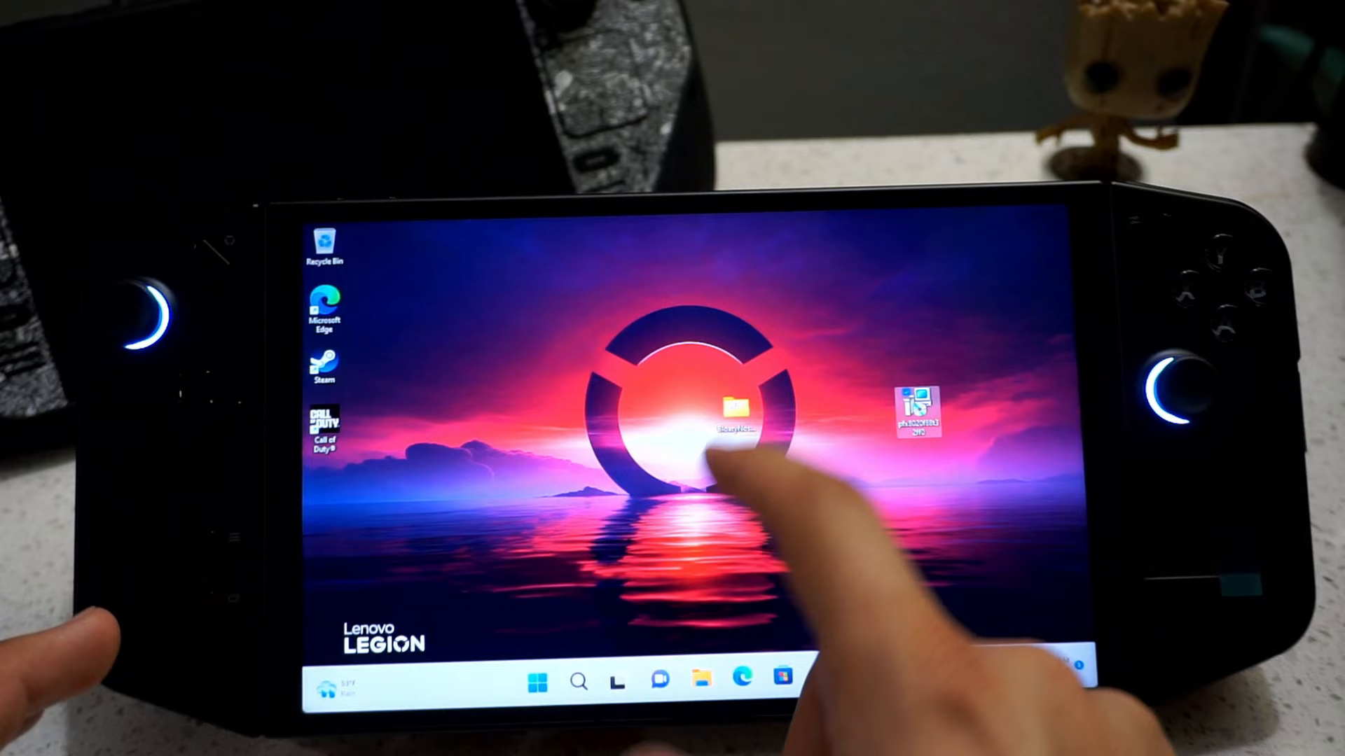
# Launch BloatyNosy.exe from the BloatyNosyApp desktop folder.
pyautogui.doubleClick(724, 416)
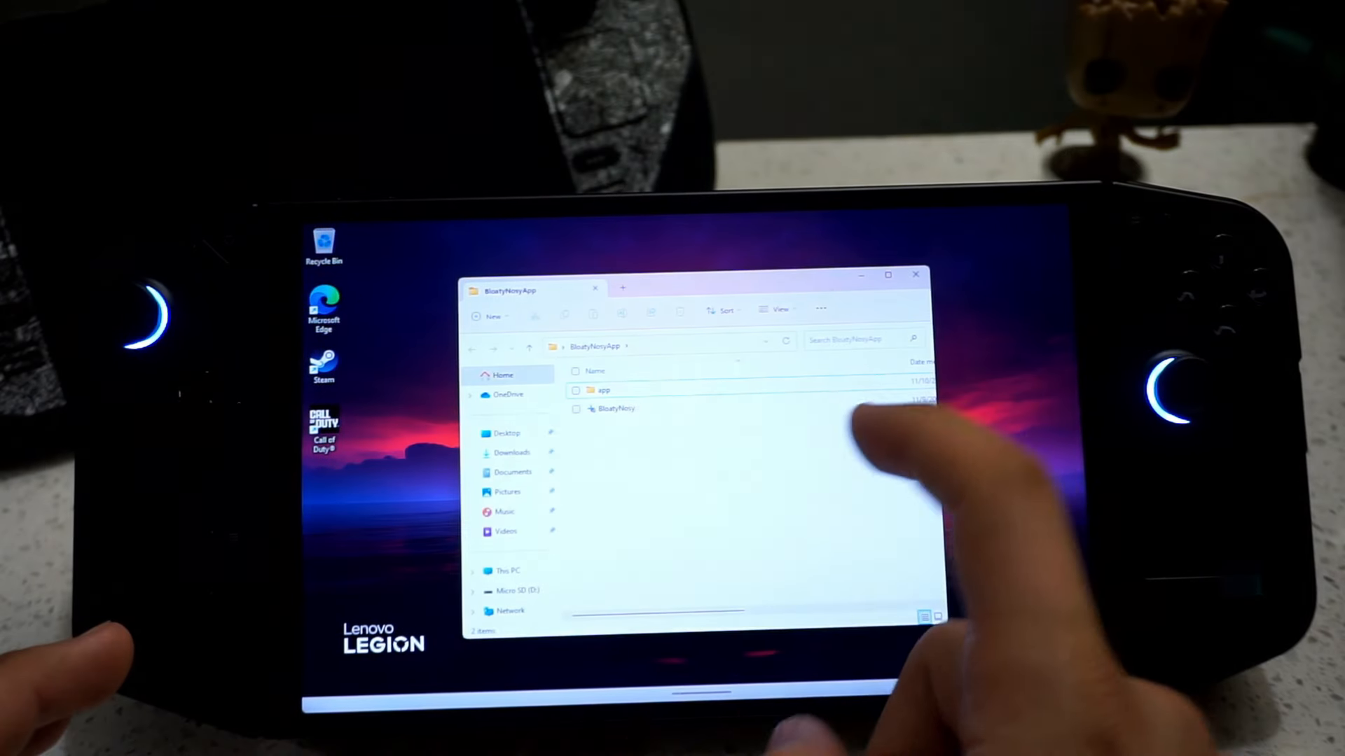
pyautogui.click(615, 408)
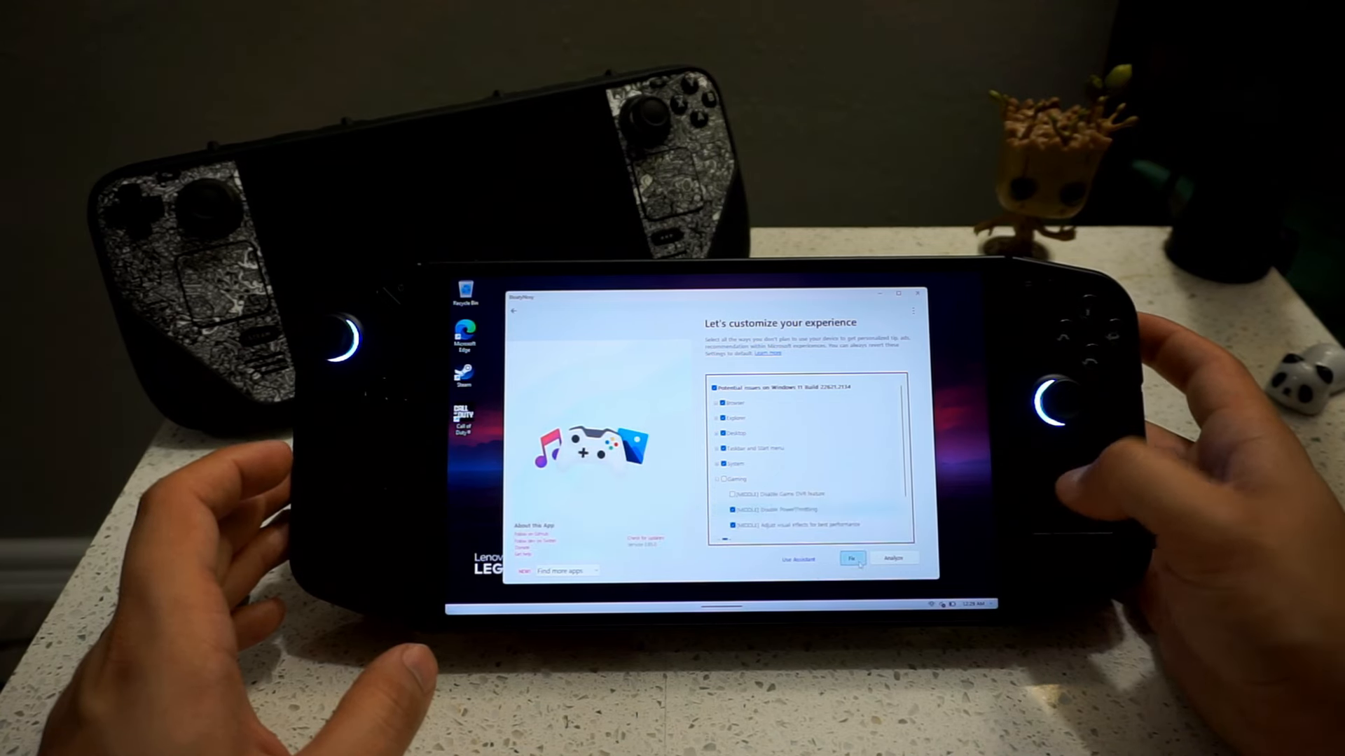
# Run the checked Windows fixes and agree to the winget package source terms.
pyautogui.click(850, 559)
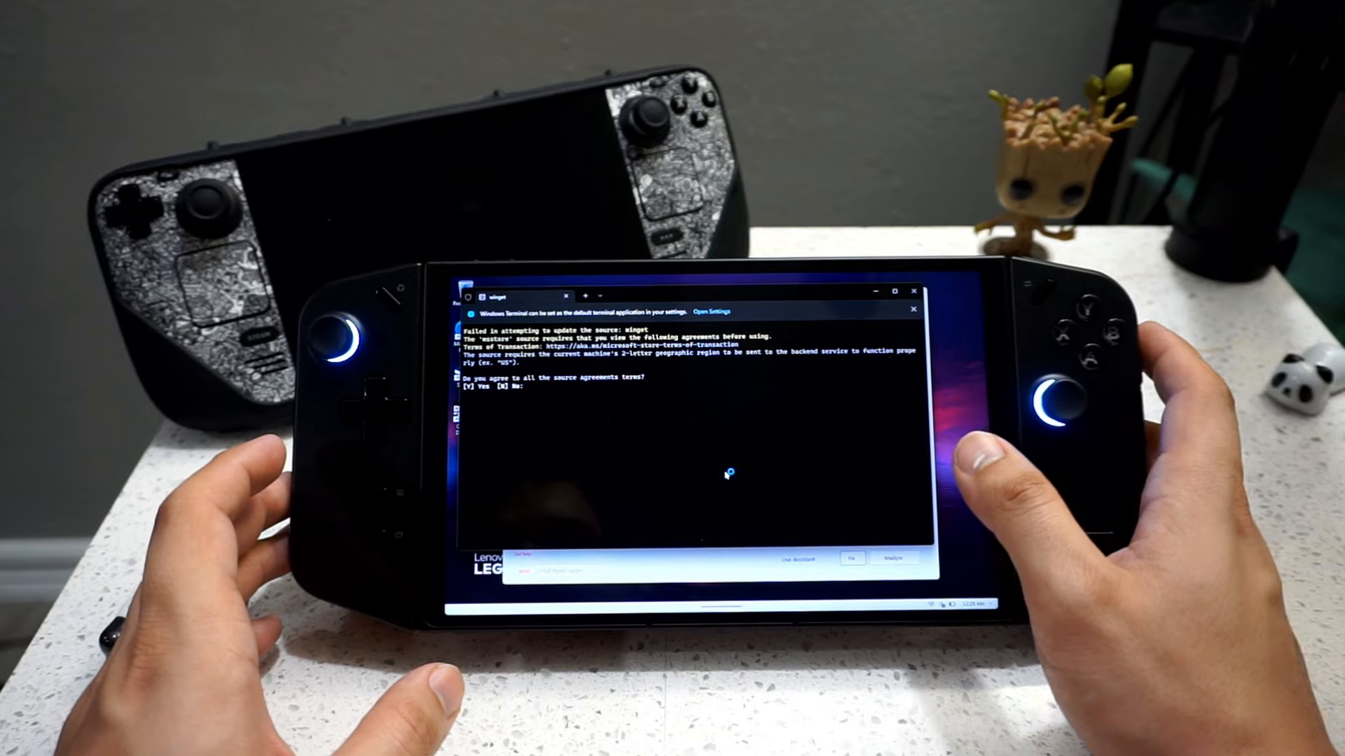
pyautogui.click(625, 597)
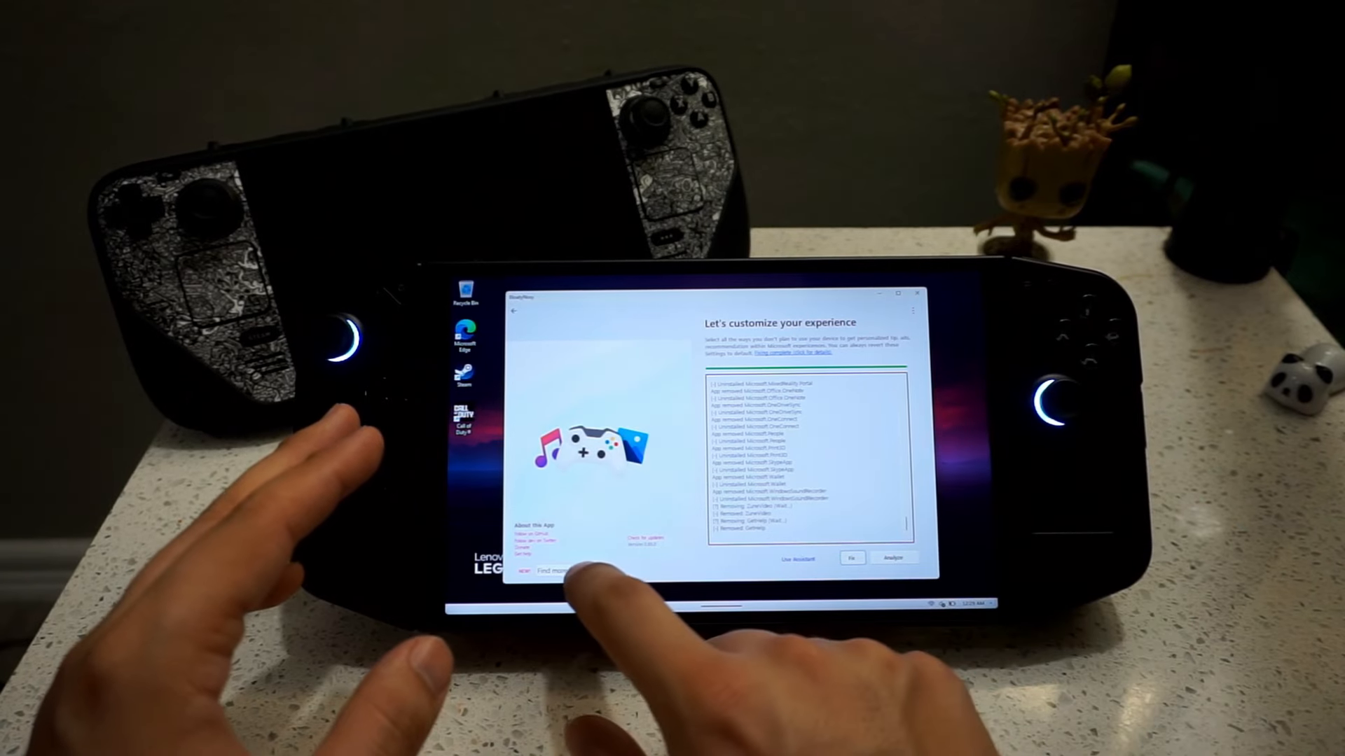
# Bring up BloatPilot showing 52 apps moved into its recycle bin.
pyautogui.click(564, 571)
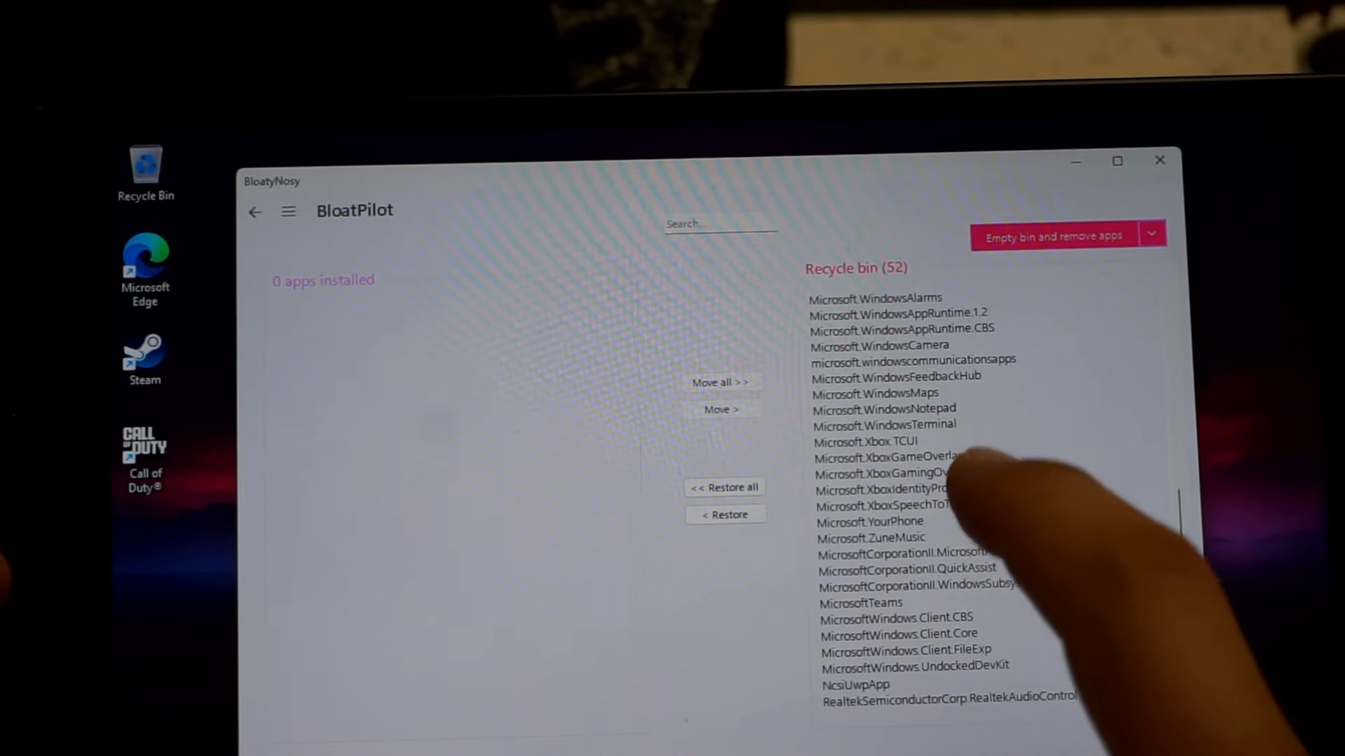
# Restore Xbox.TCUI, XboxGameOverlay, XboxGamingOverlay and XboxIdentityProvider from the recycle bin.
pyautogui.click(872, 442)
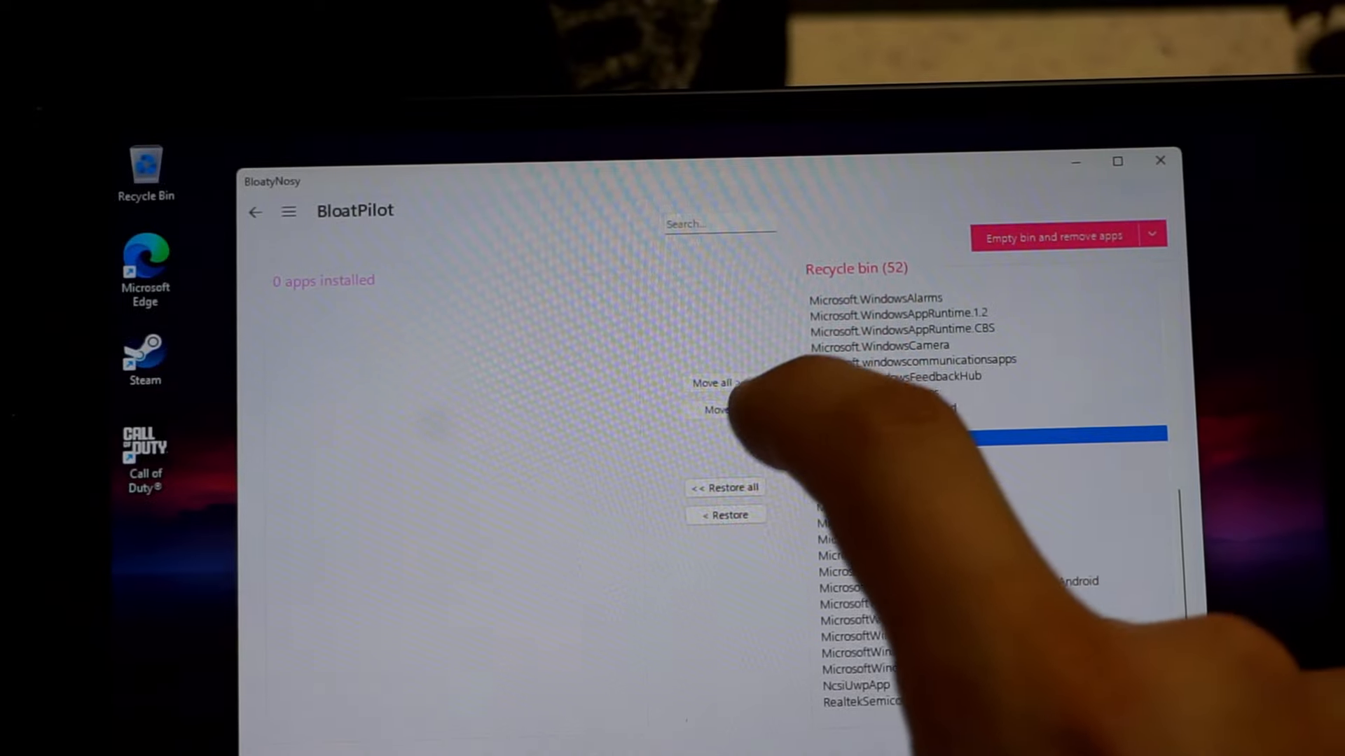
pyautogui.click(724, 514)
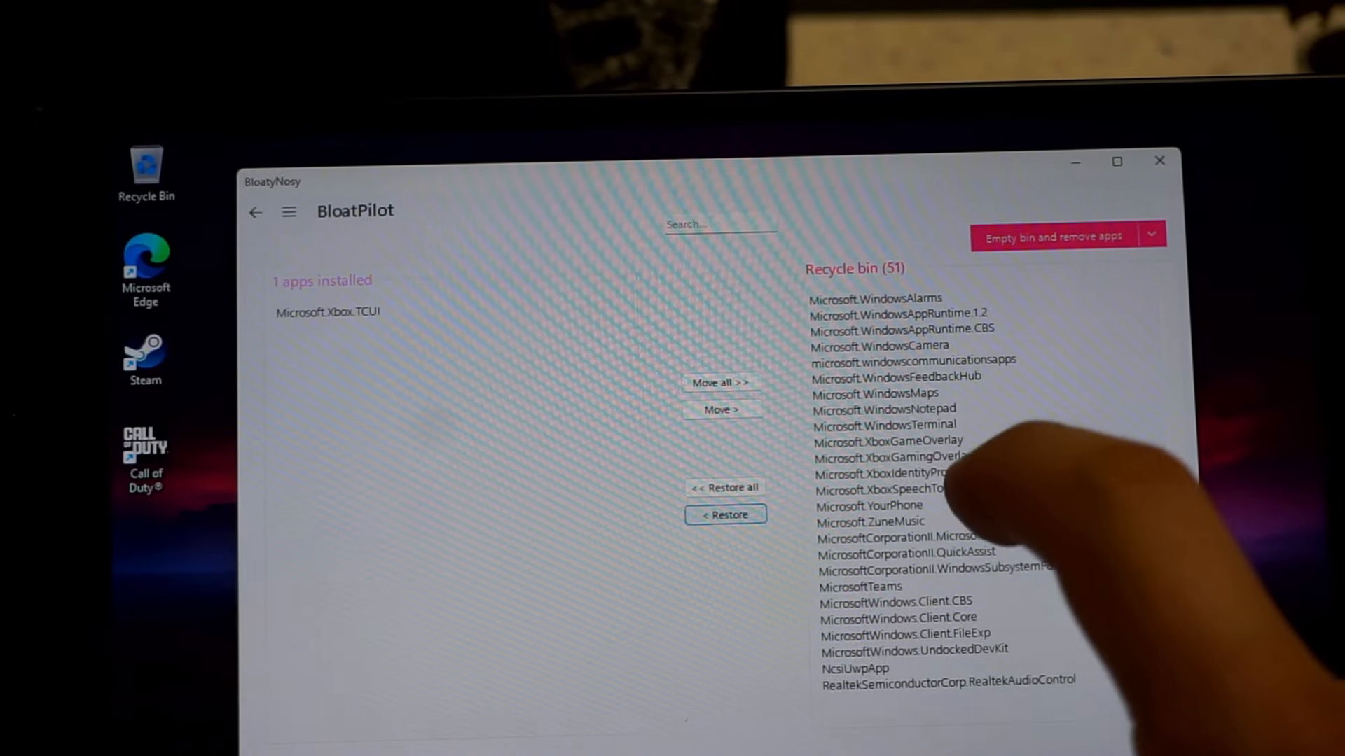
pyautogui.click(892, 457)
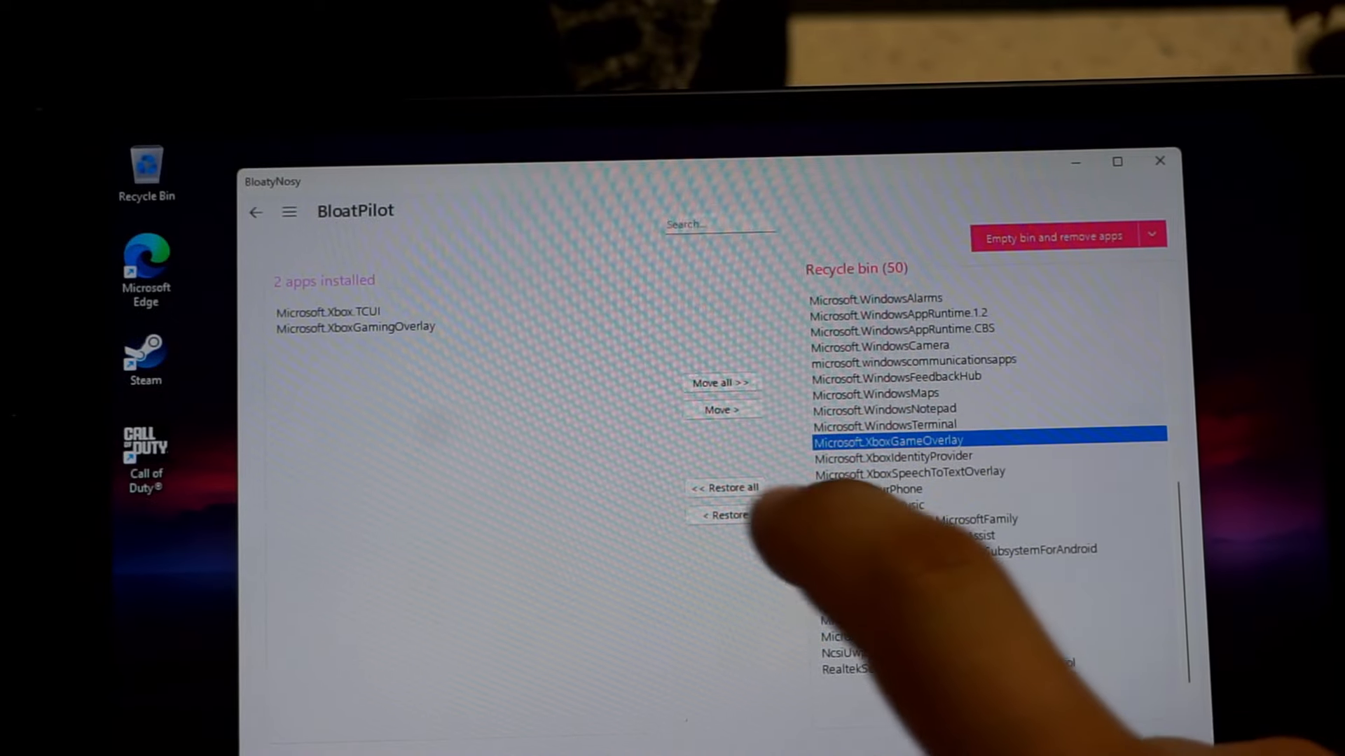
pyautogui.click(725, 514)
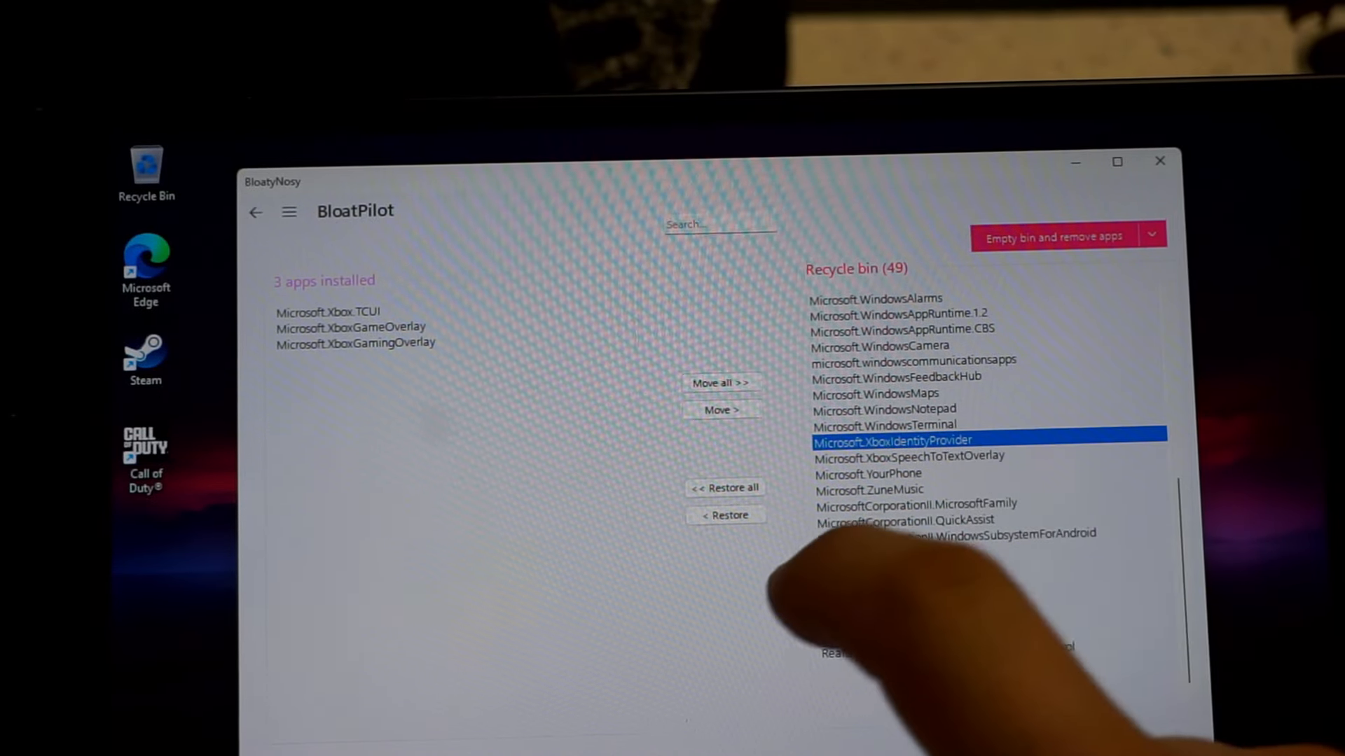
pyautogui.click(724, 514)
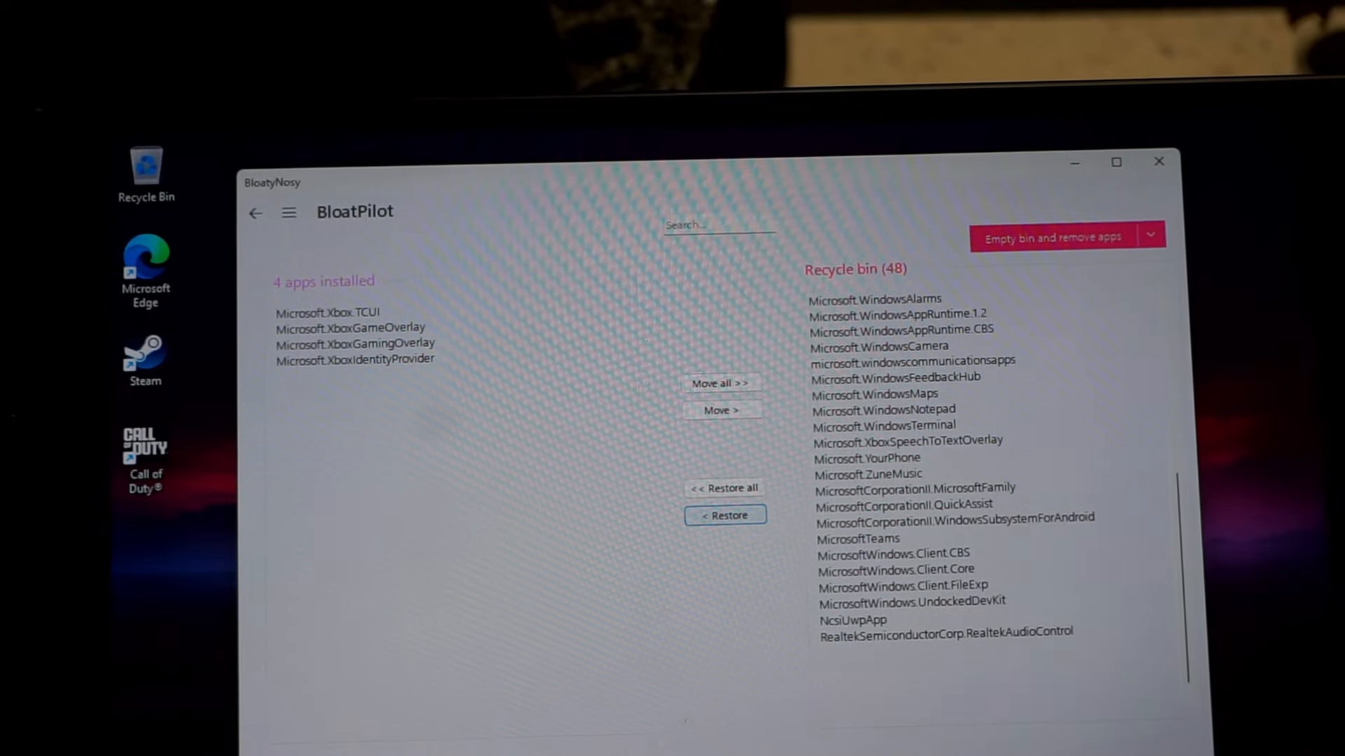
pyautogui.scroll(-3)
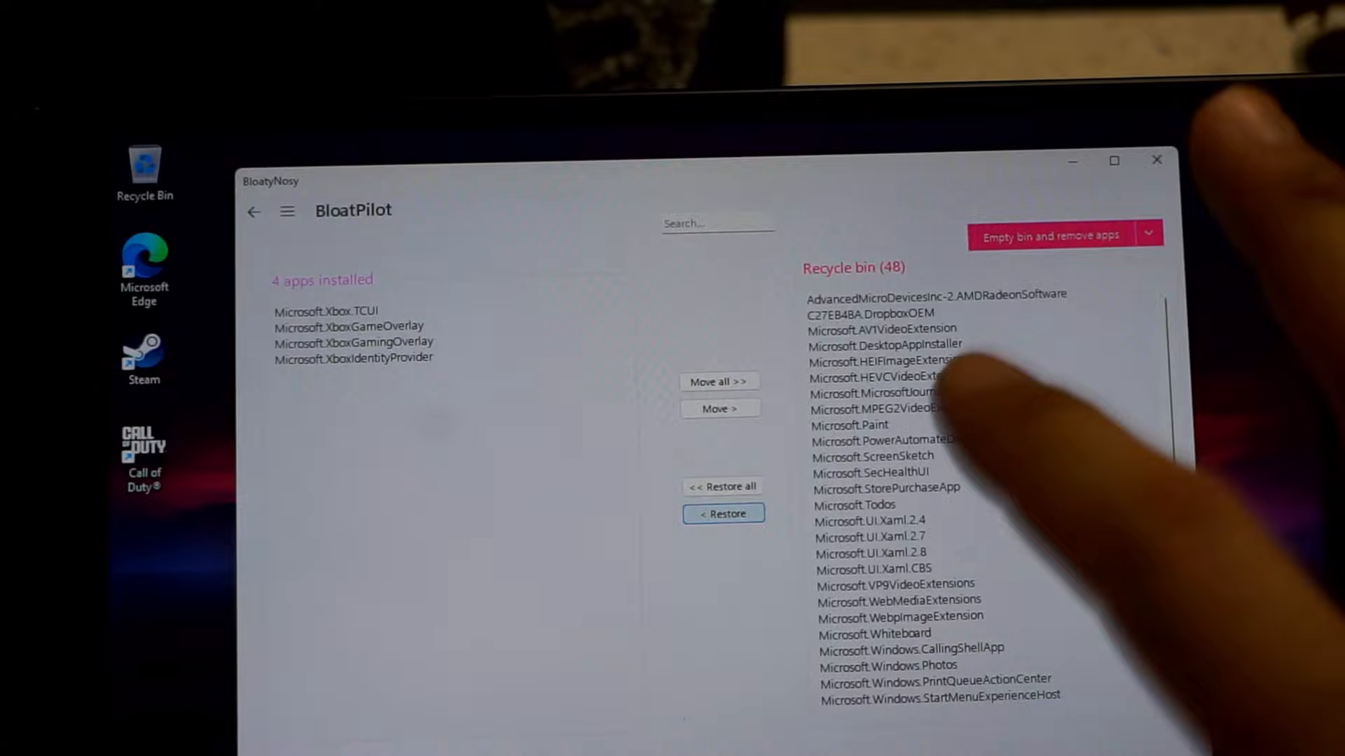
# Empty the recycle bin, confirming removal of all 48 queued apps.
pyautogui.click(1048, 235)
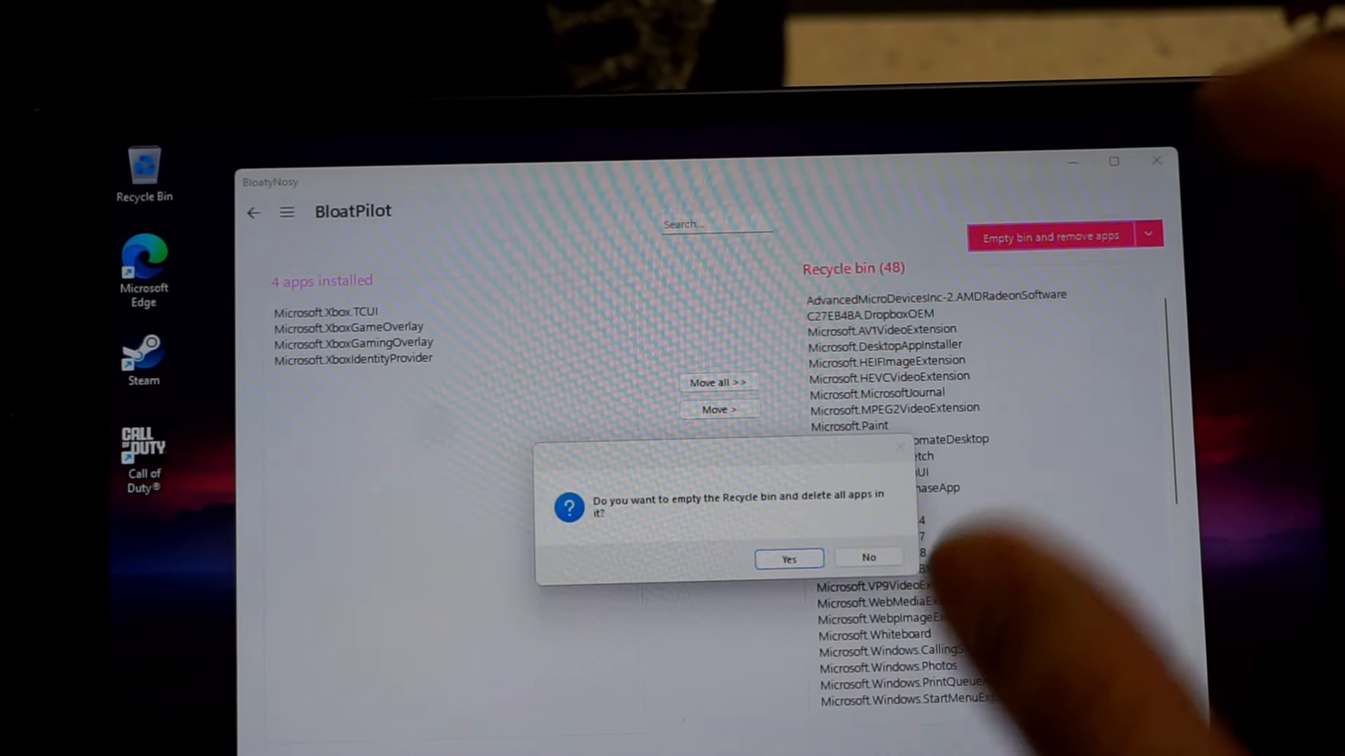
pyautogui.click(788, 559)
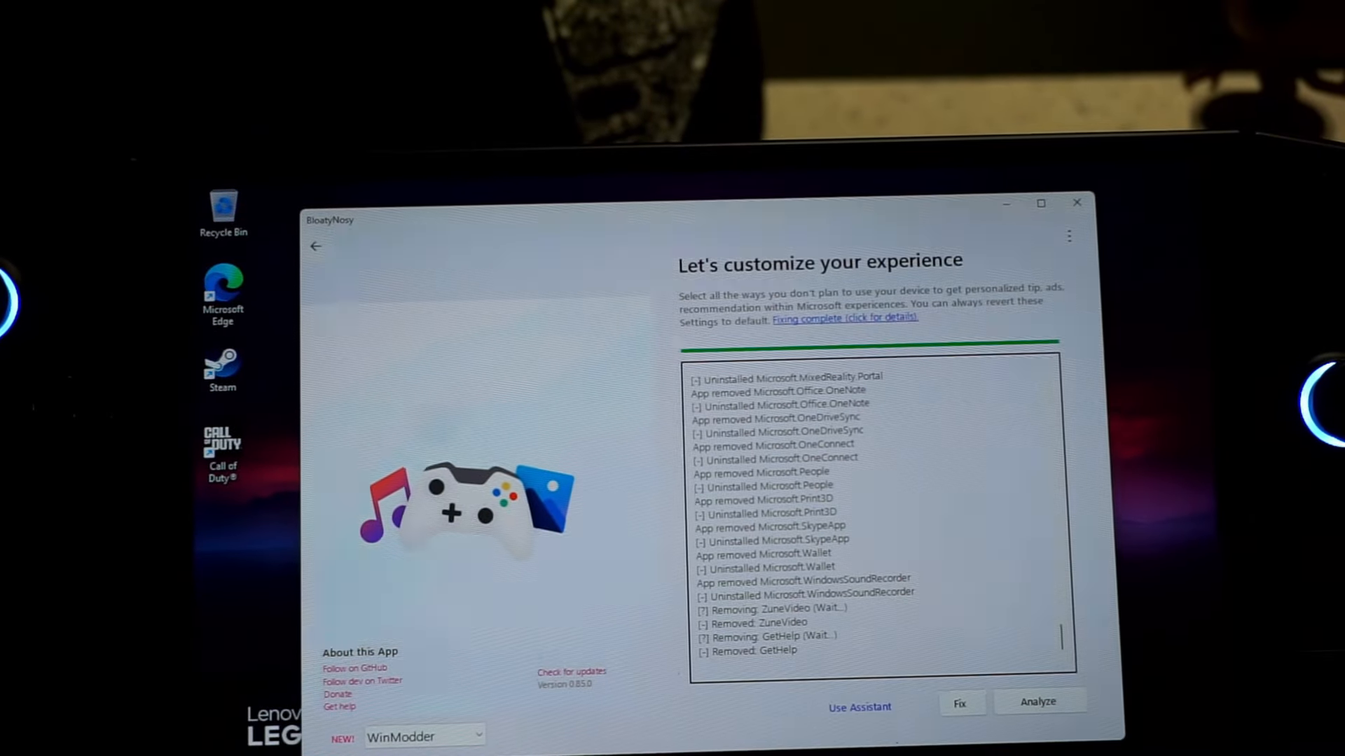
pyautogui.click(423, 735)
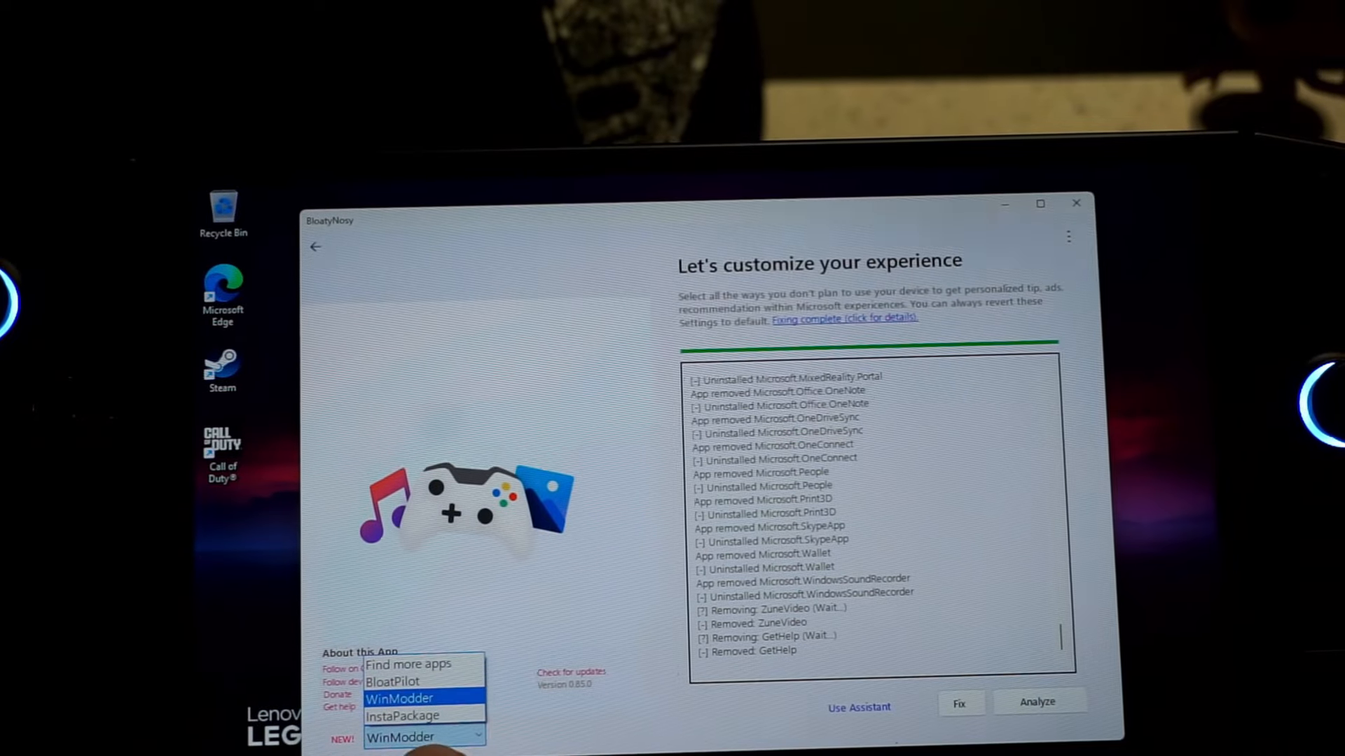
# Switch to WinModder and install the missing mods signature file.
pyautogui.click(398, 698)
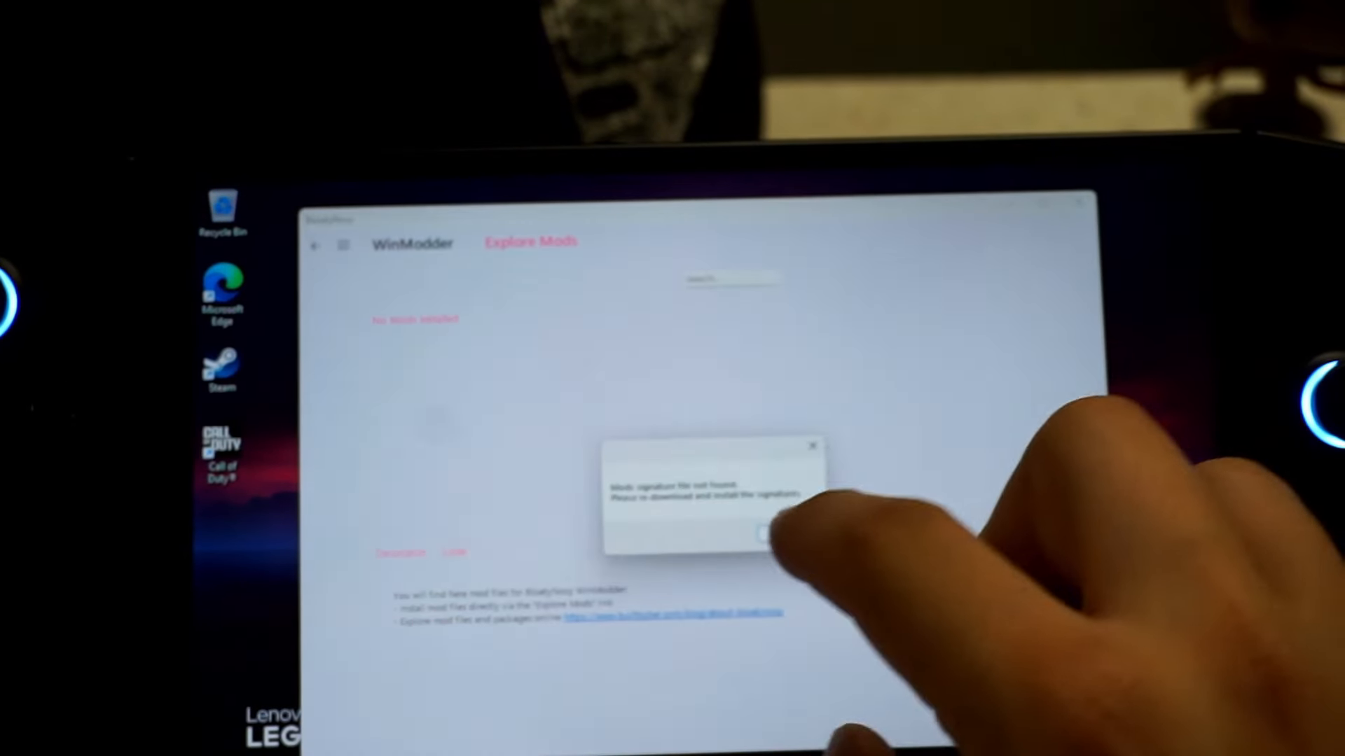
pyautogui.click(762, 534)
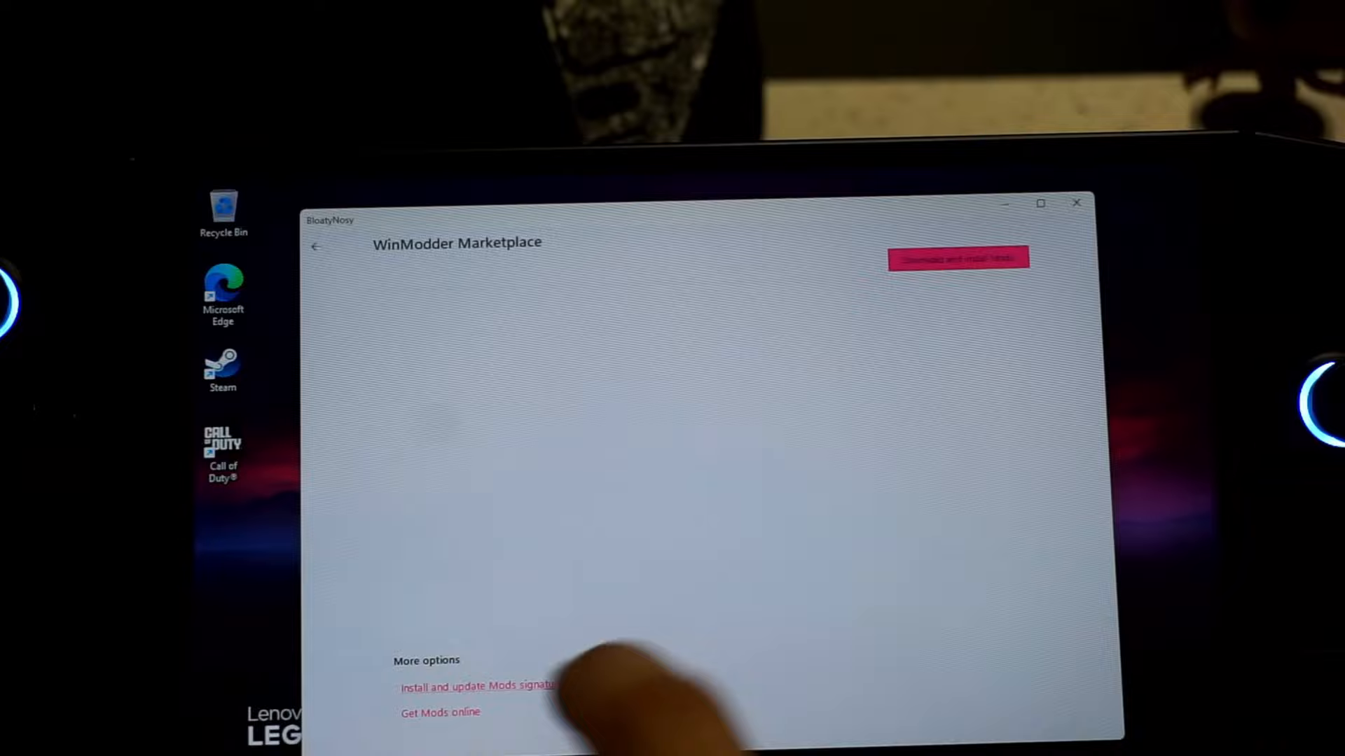
pyautogui.click(480, 686)
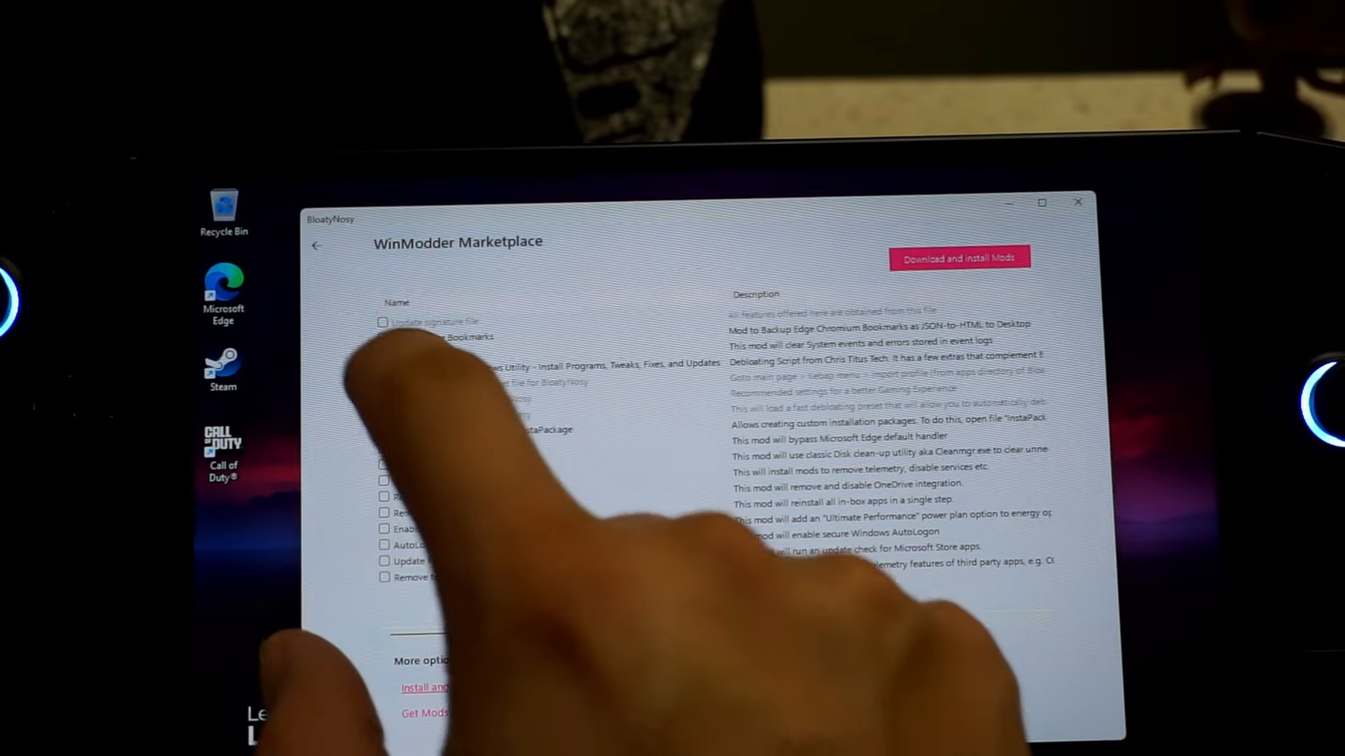
# Download and install the Chris Titus Tech's Windows Utility mod.
pyautogui.click(514, 363)
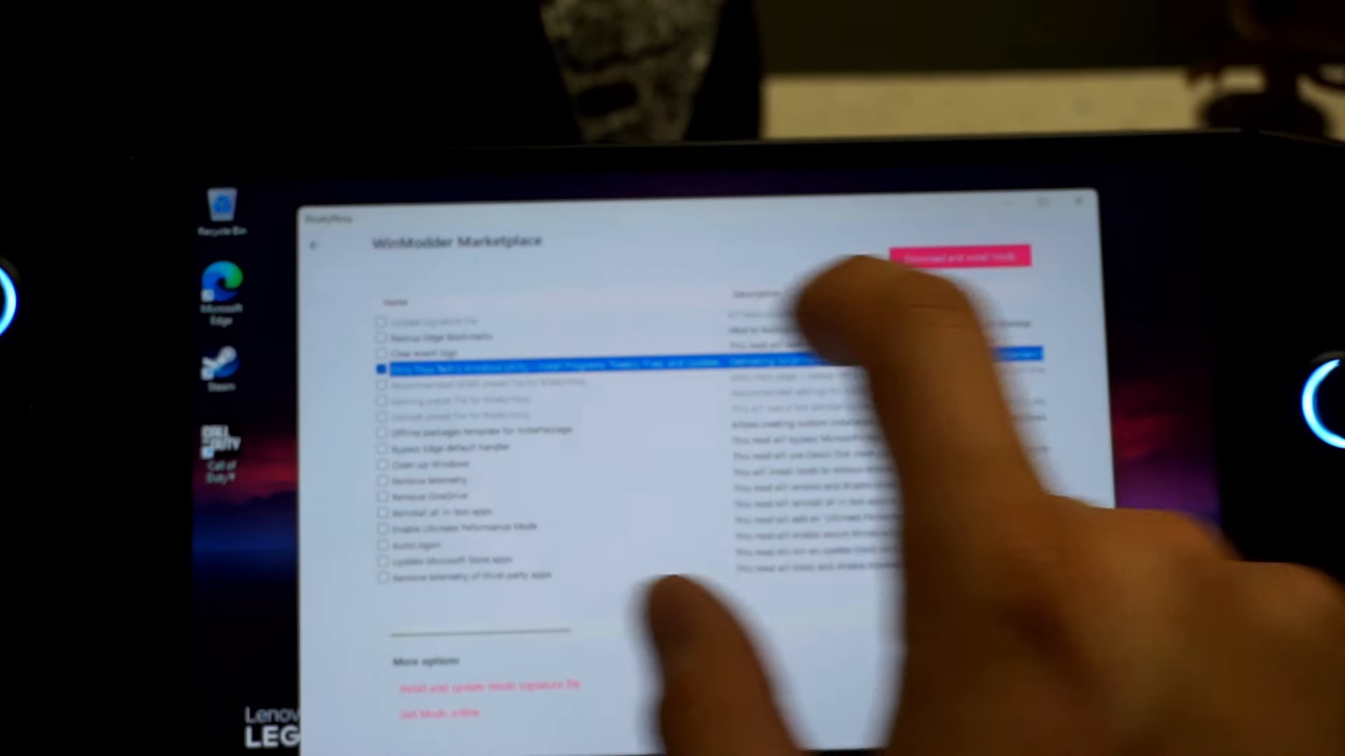
pyautogui.click(958, 258)
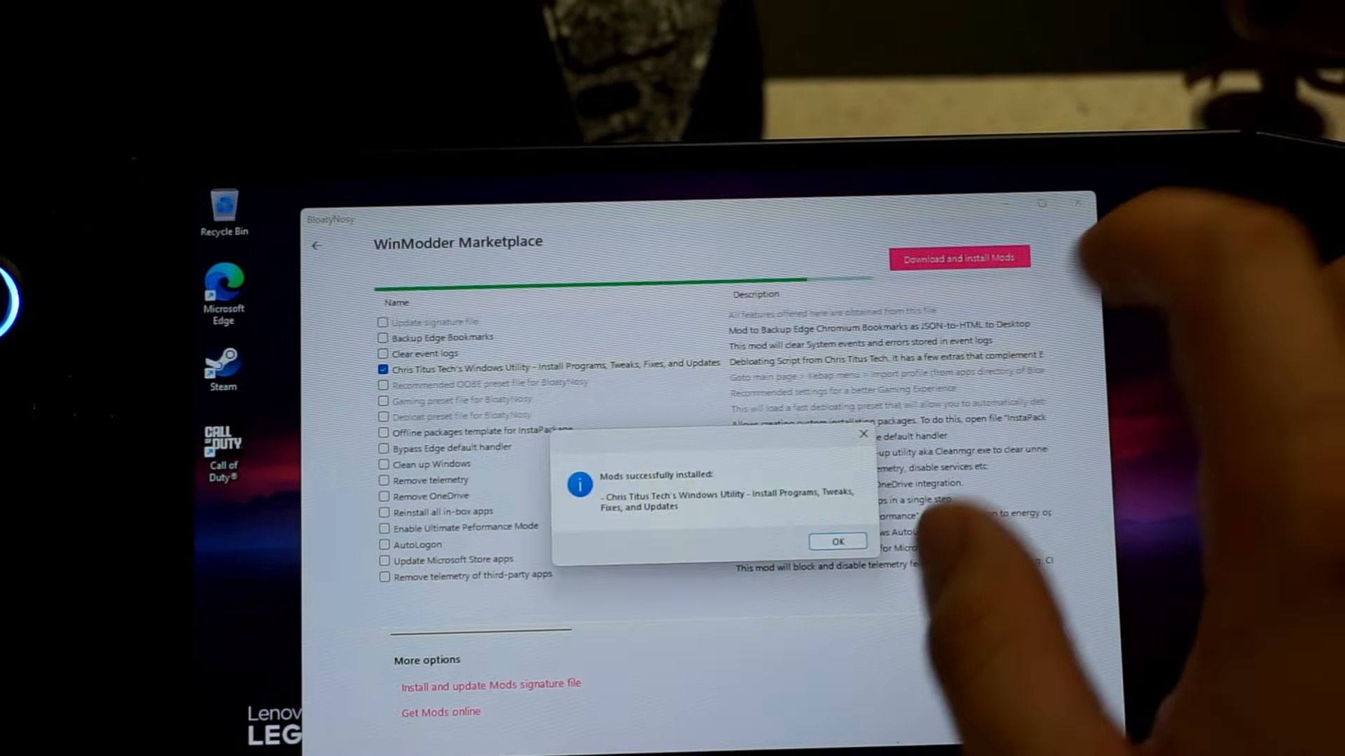
pyautogui.click(837, 541)
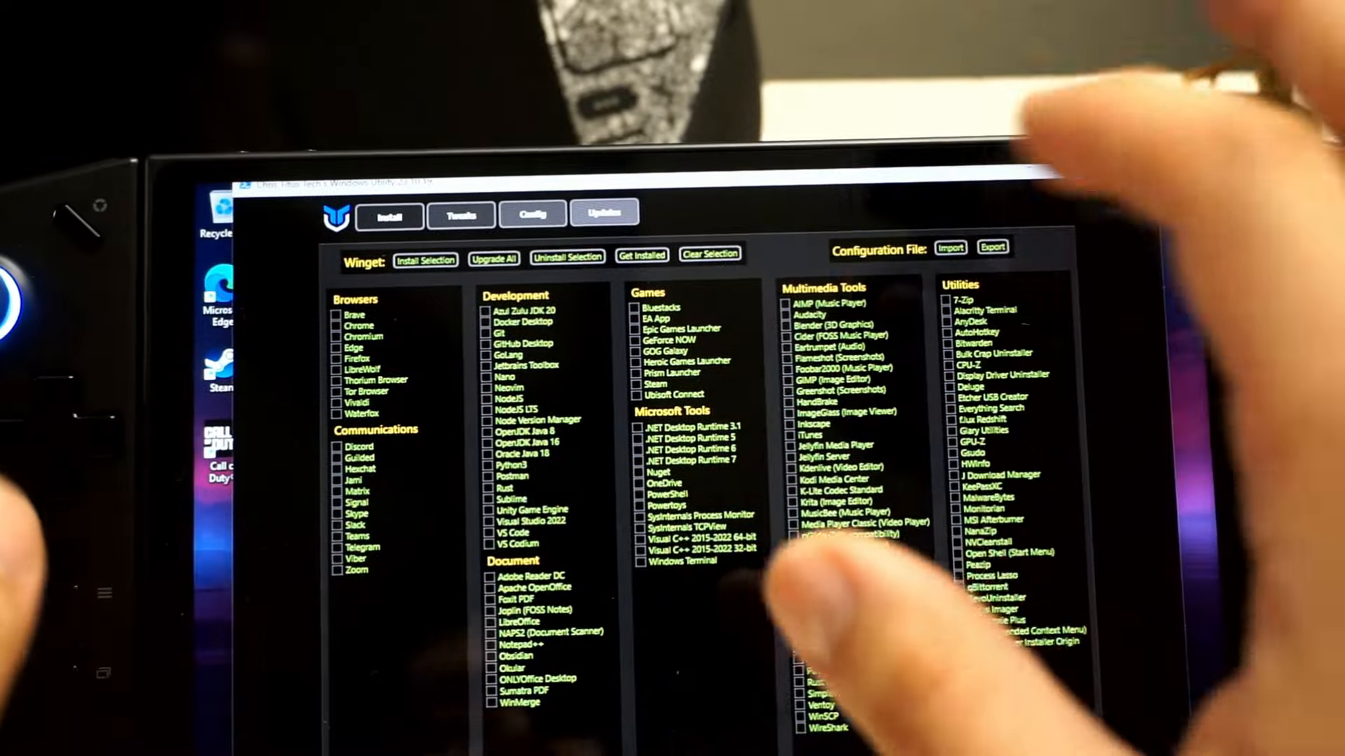
# Run the recommended essential tweaks plus Disable Mouse Acceleration from the Tweaks page.
pyautogui.click(406, 219)
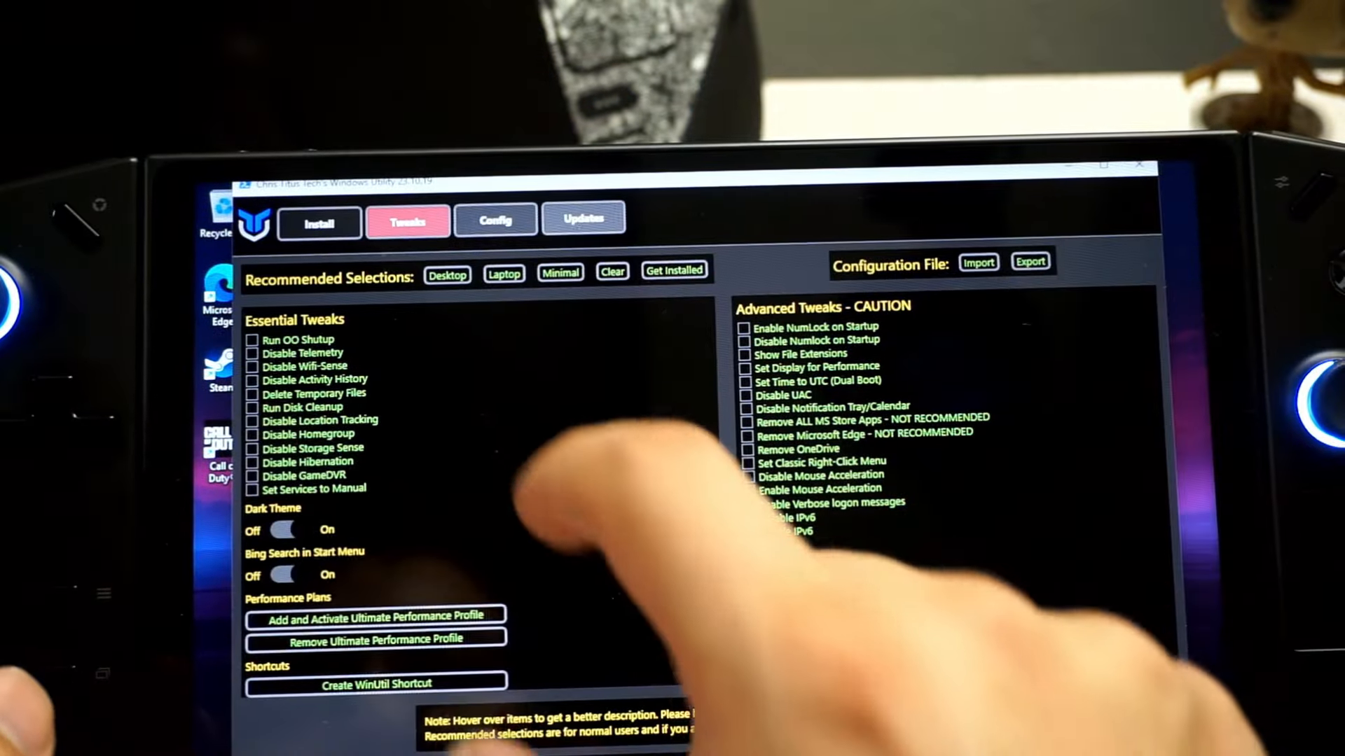
pyautogui.click(447, 276)
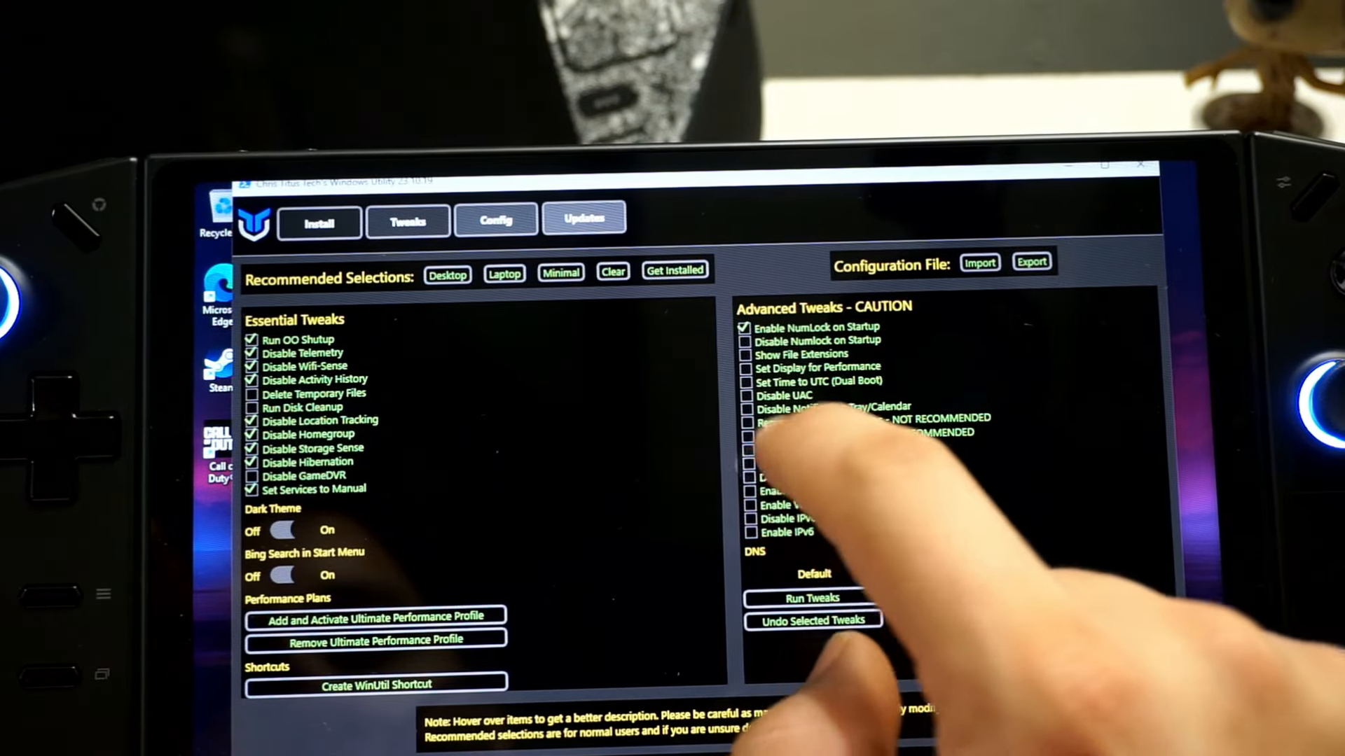
pyautogui.click(746, 477)
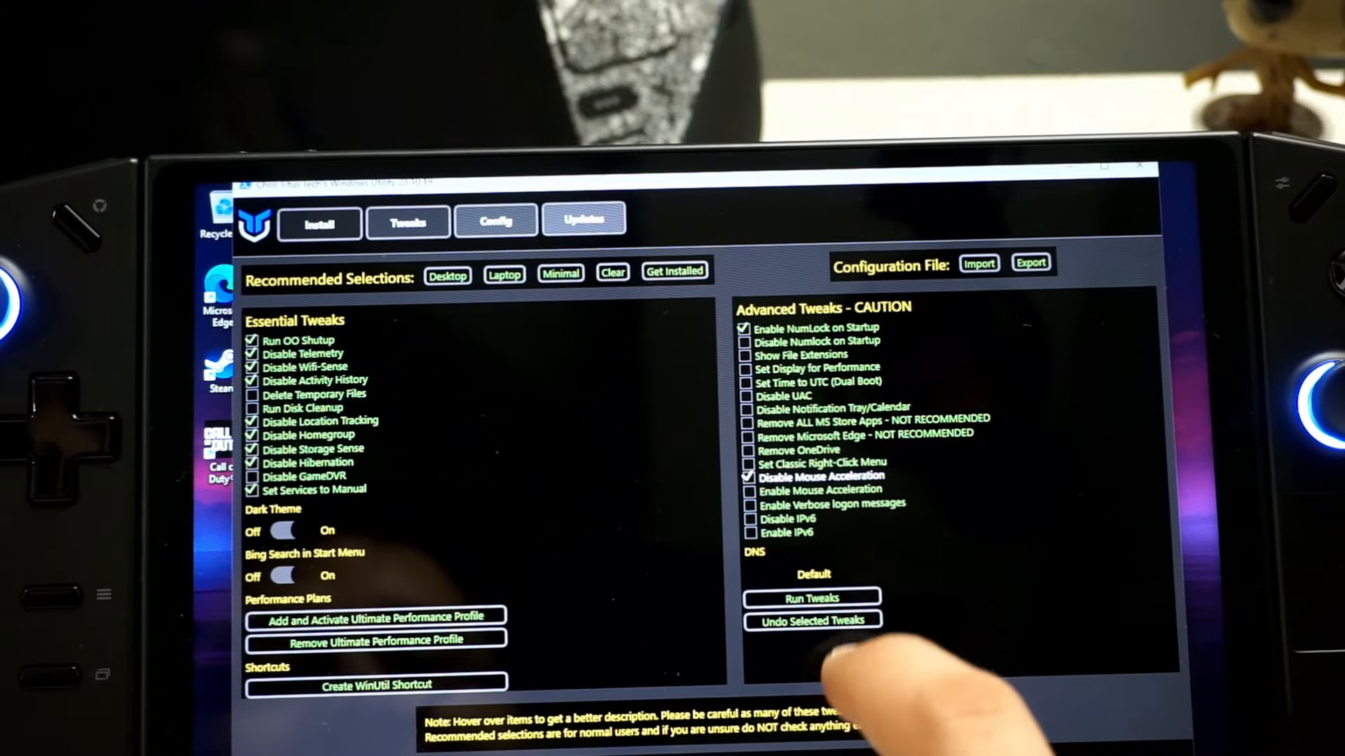
pyautogui.click(811, 598)
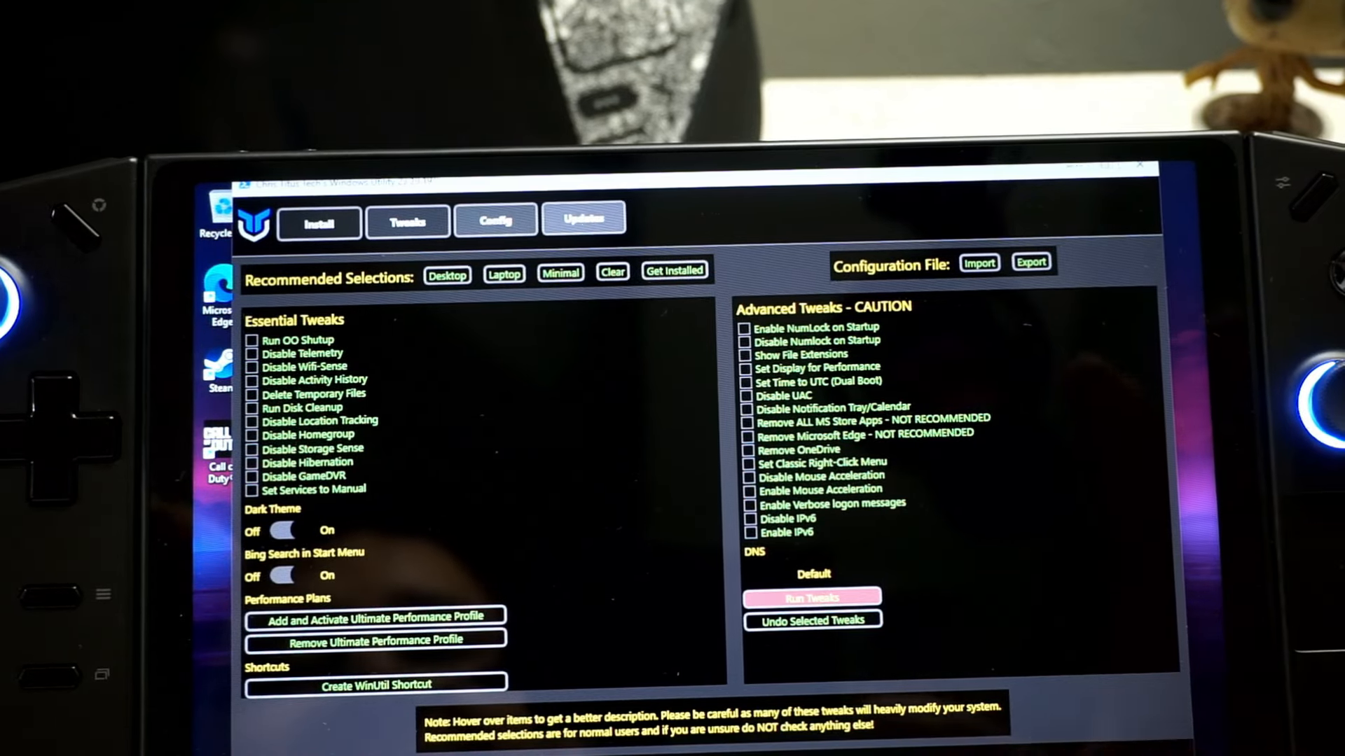
pyautogui.click(811, 597)
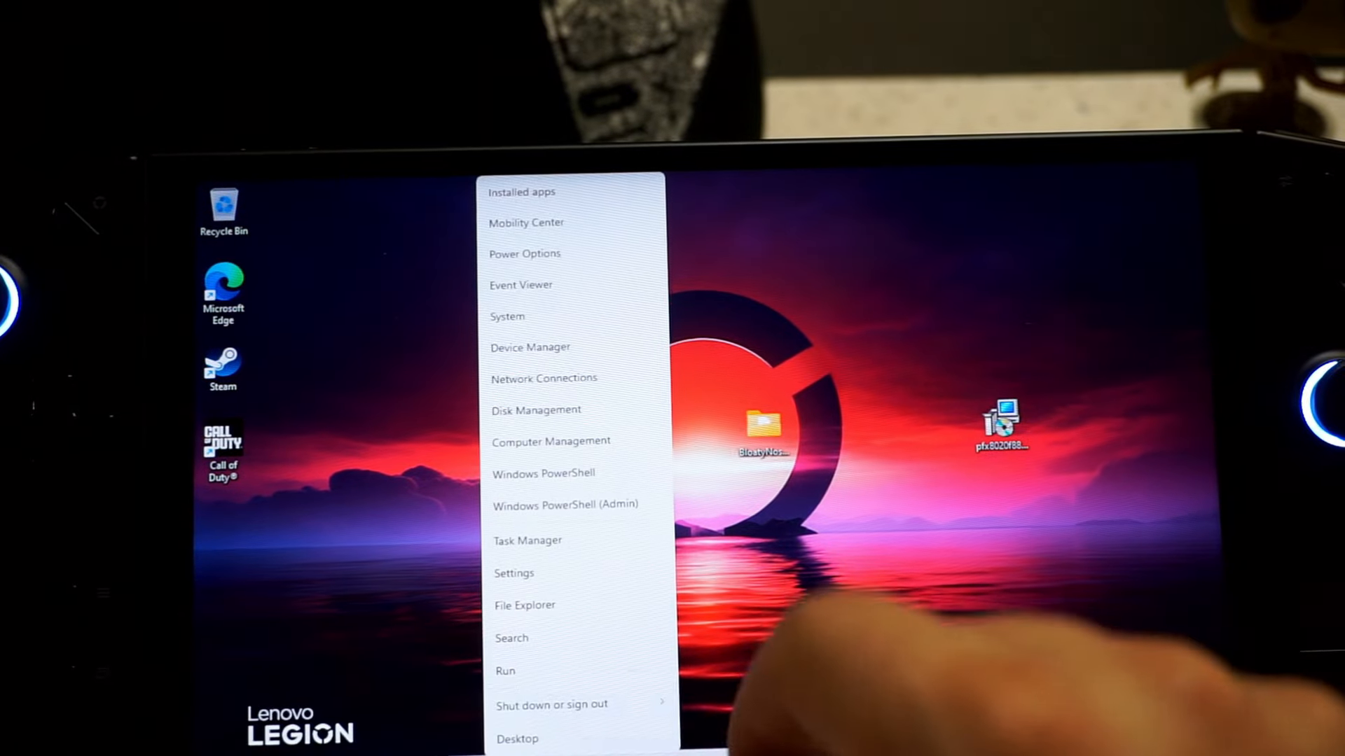
# Restart the Legion Go from the Start menu power options so the tweaks apply.
pyautogui.click(528, 540)
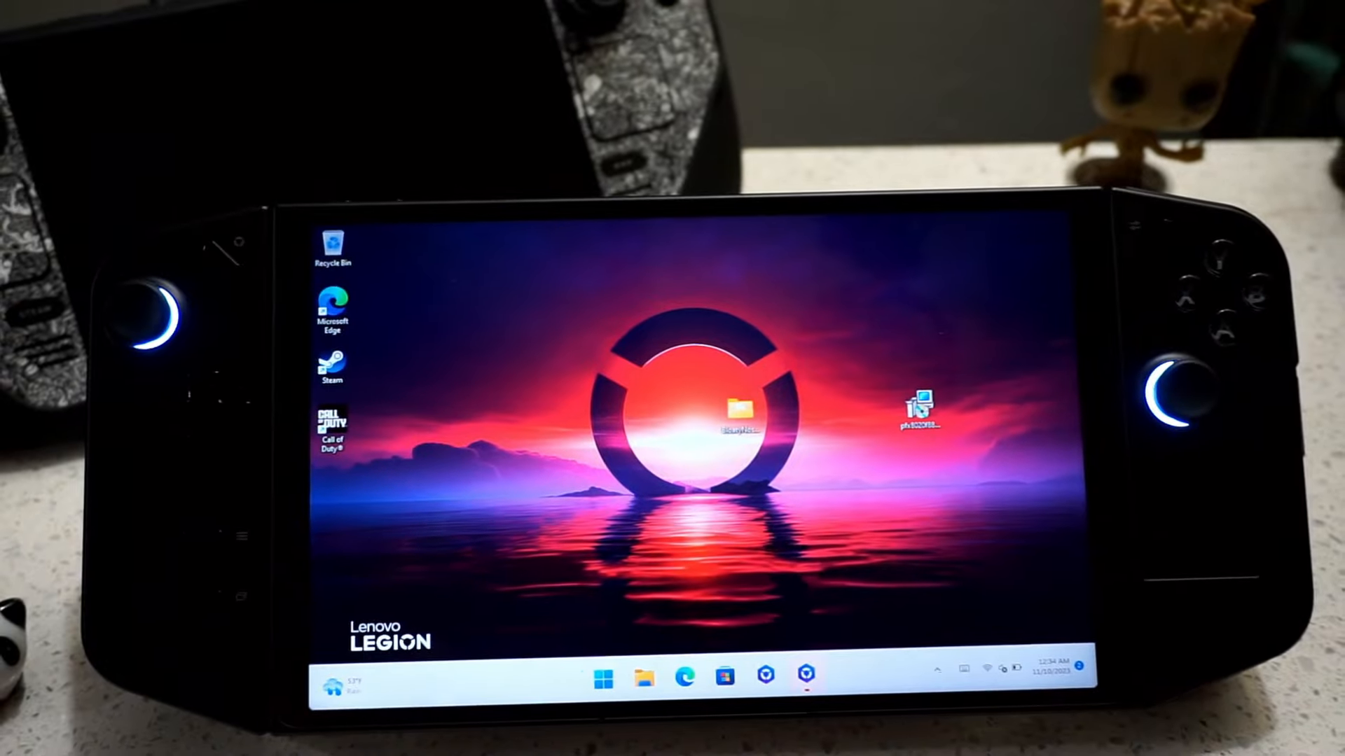
pyautogui.click(605, 678)
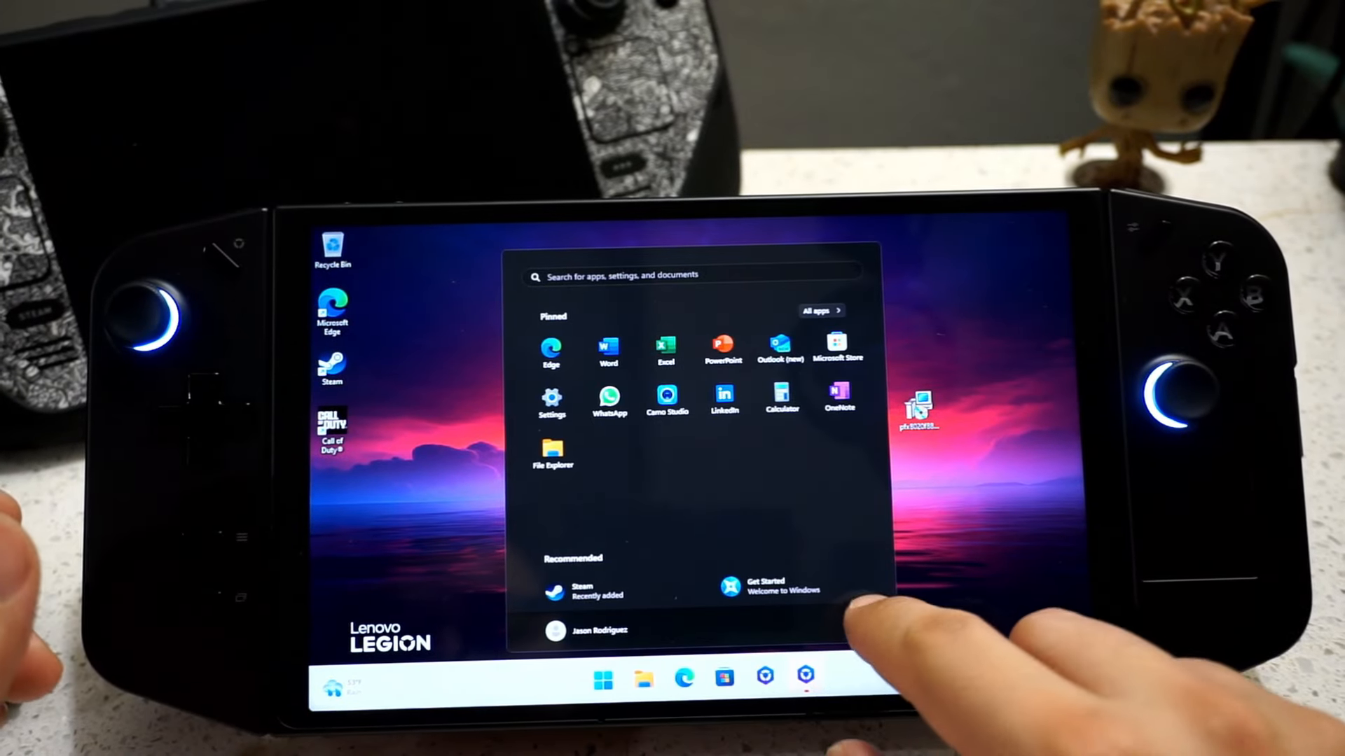
pyautogui.click(839, 625)
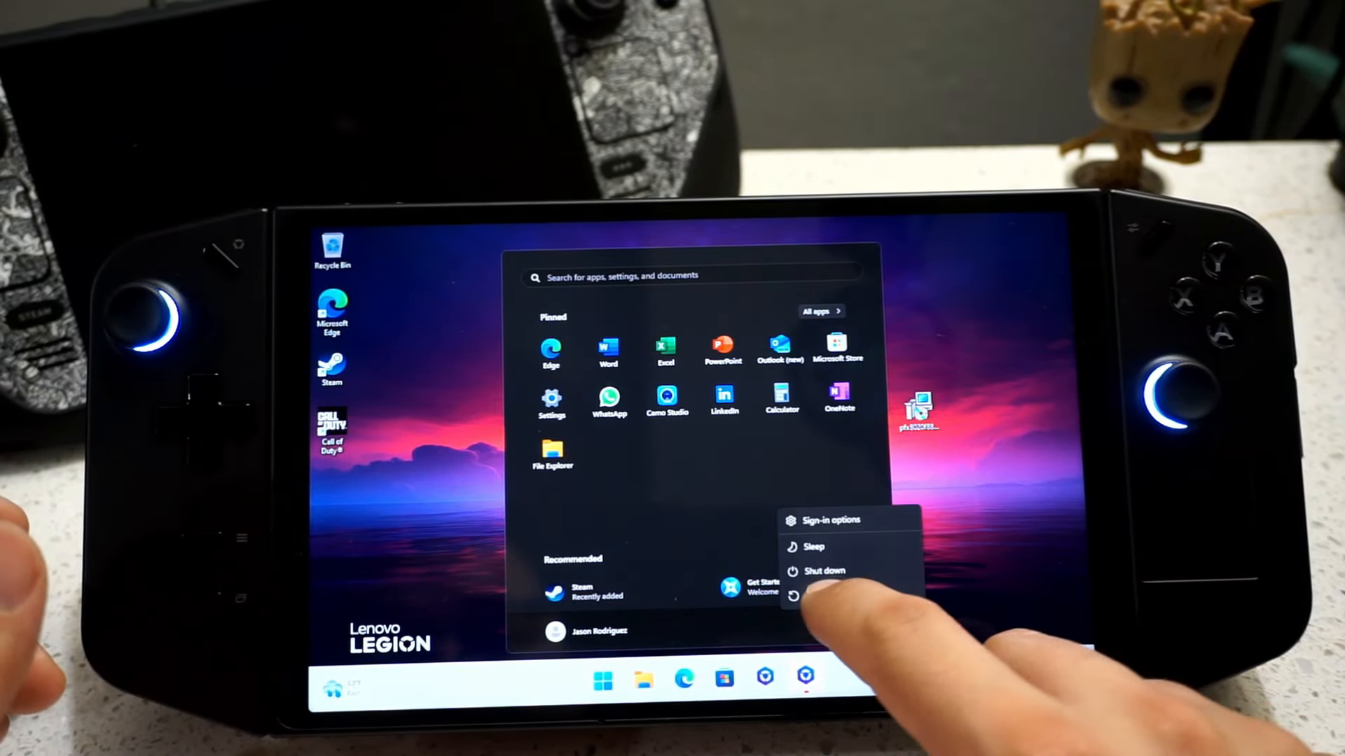
pyautogui.click(819, 594)
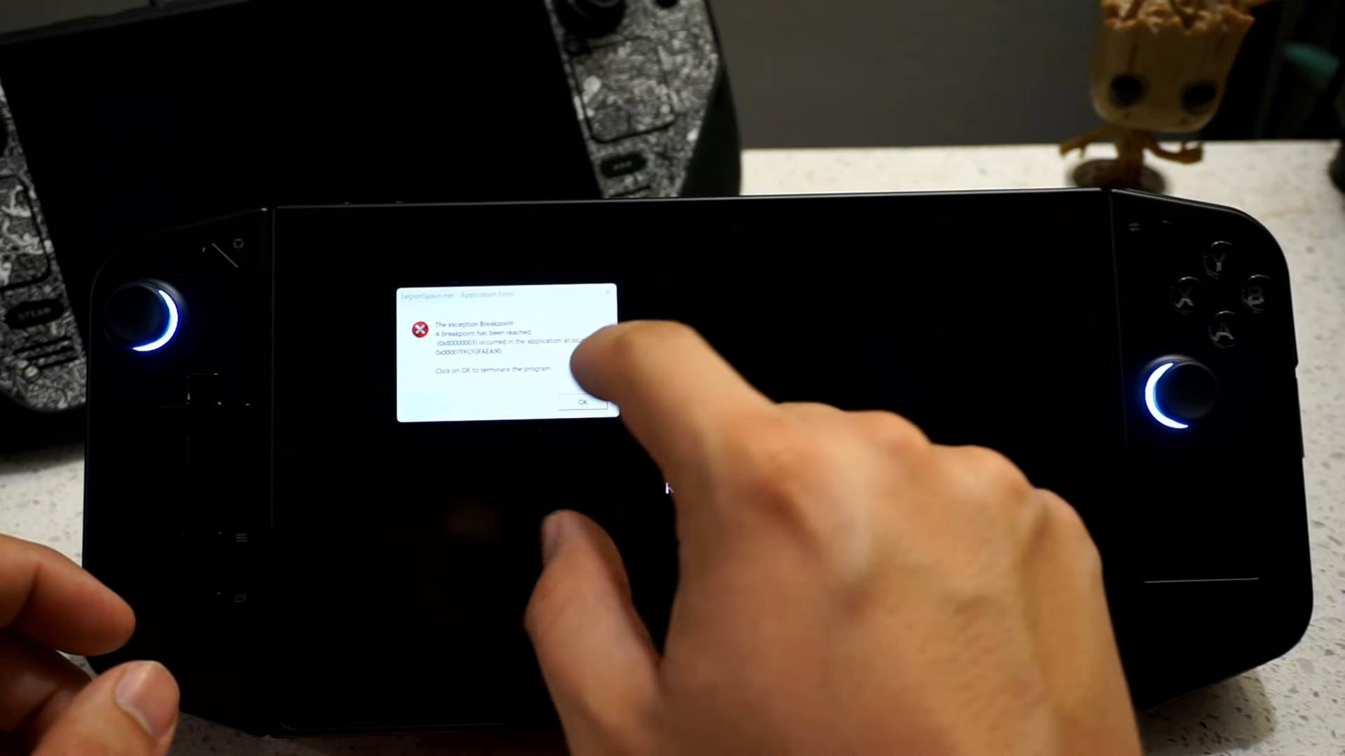
# Dismiss the LegionSpace.exe breakpoint error and start installing the downloaded update.
pyautogui.click(583, 403)
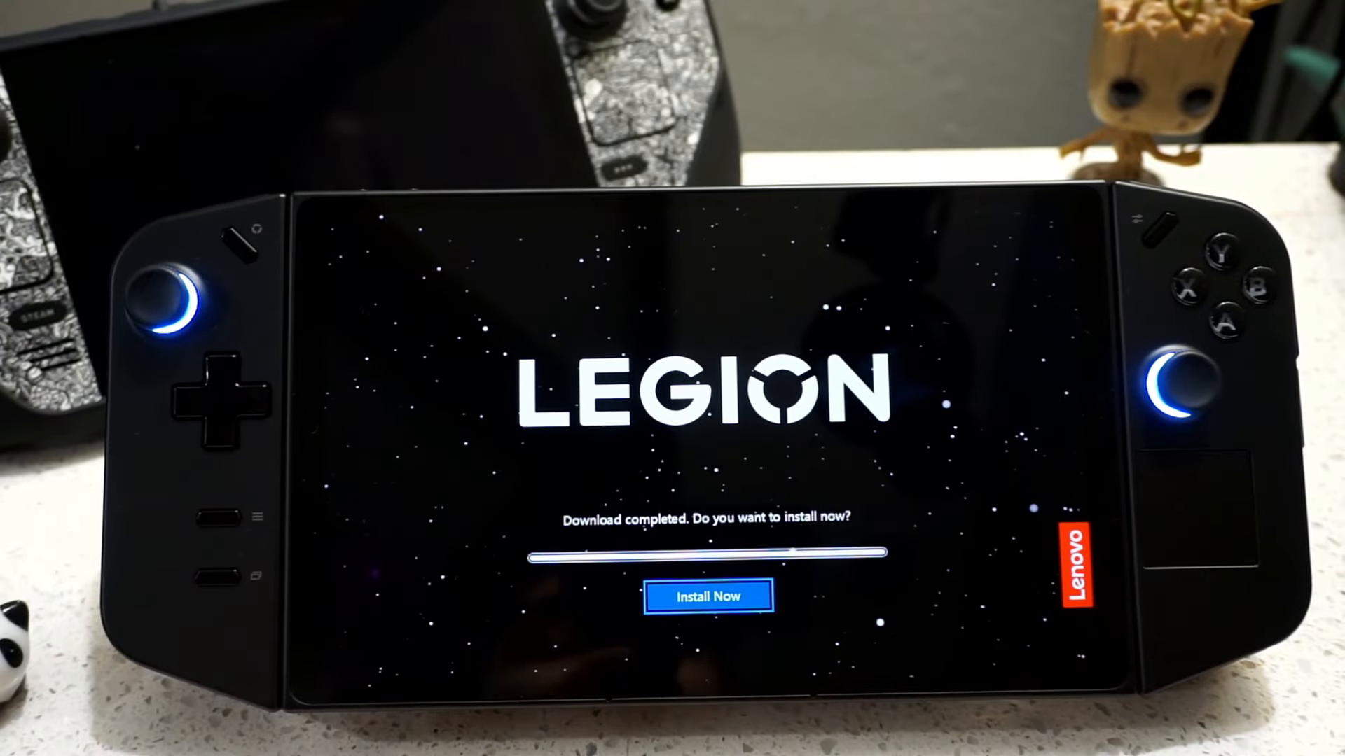
pyautogui.click(709, 595)
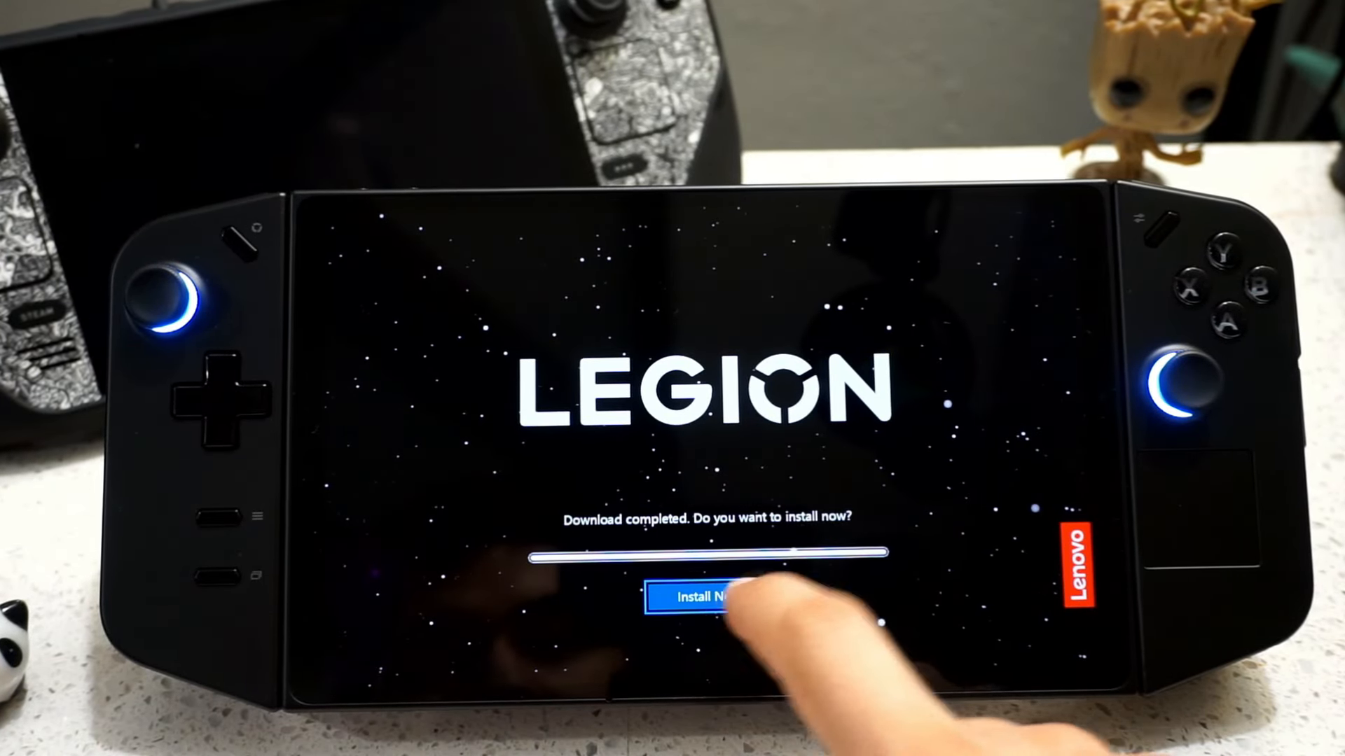
pyautogui.click(695, 594)
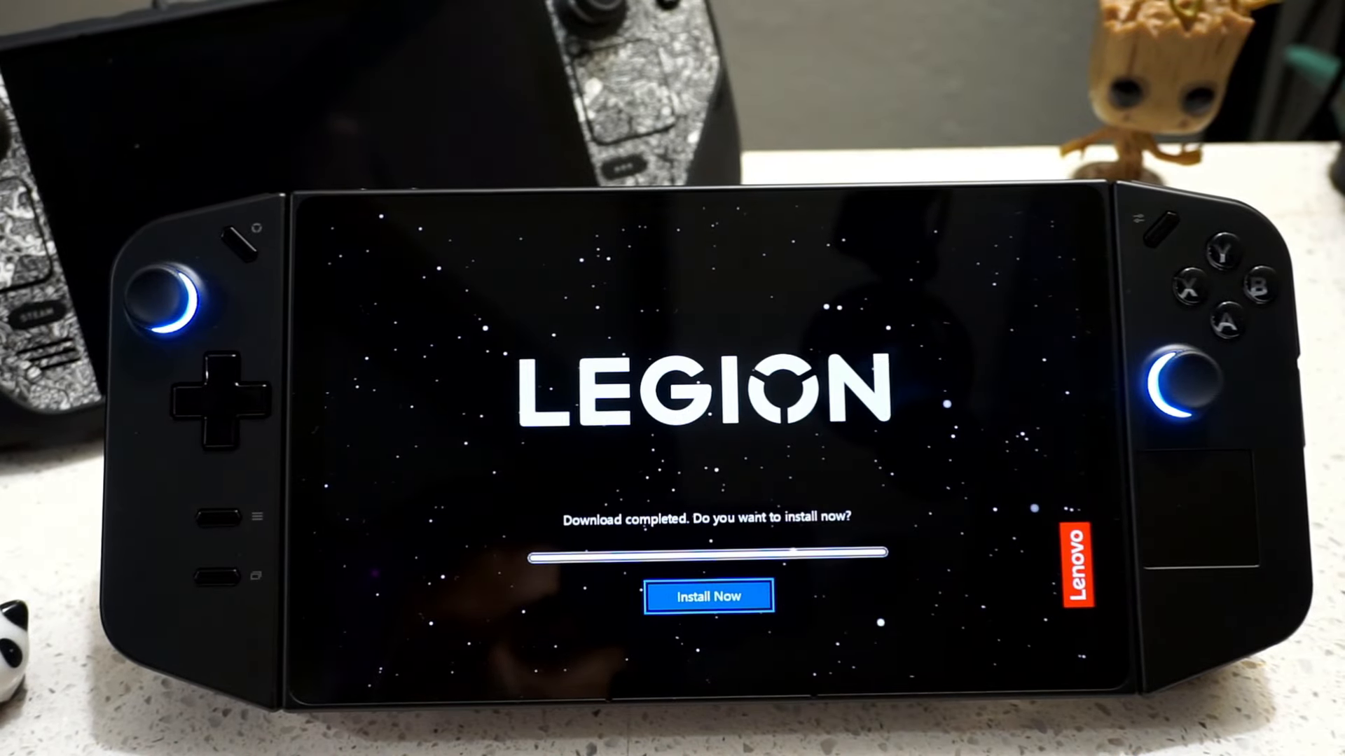
# Allow the installer's UAC prompt and install Legion Space with the license accepted.
pyautogui.click(707, 594)
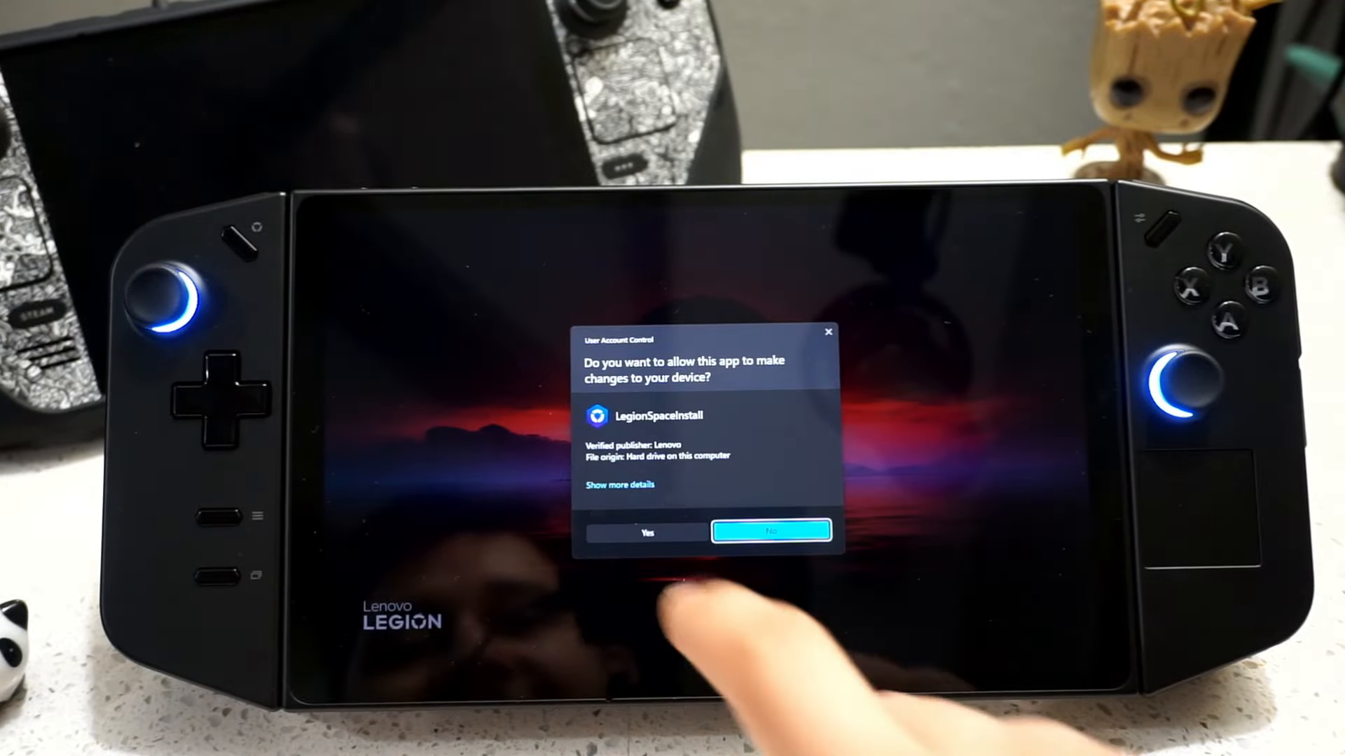
pyautogui.click(769, 532)
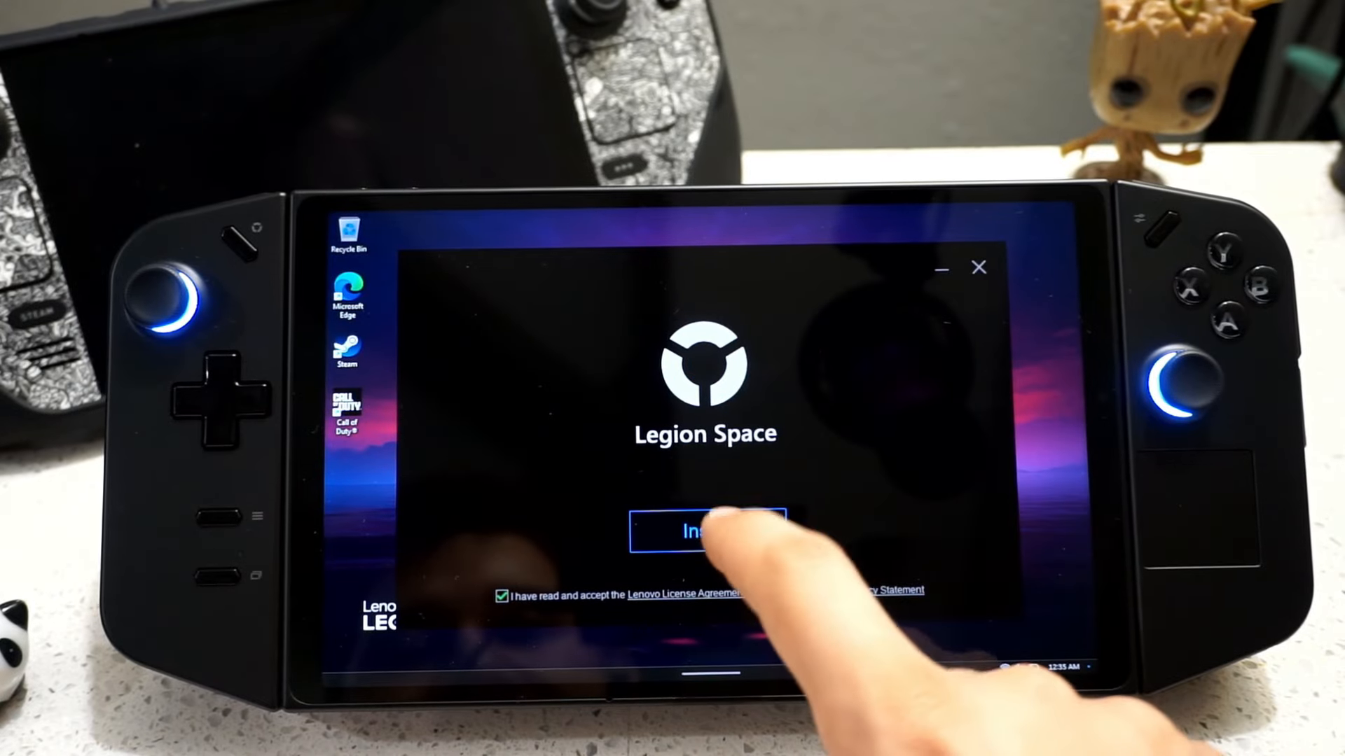
pyautogui.click(706, 531)
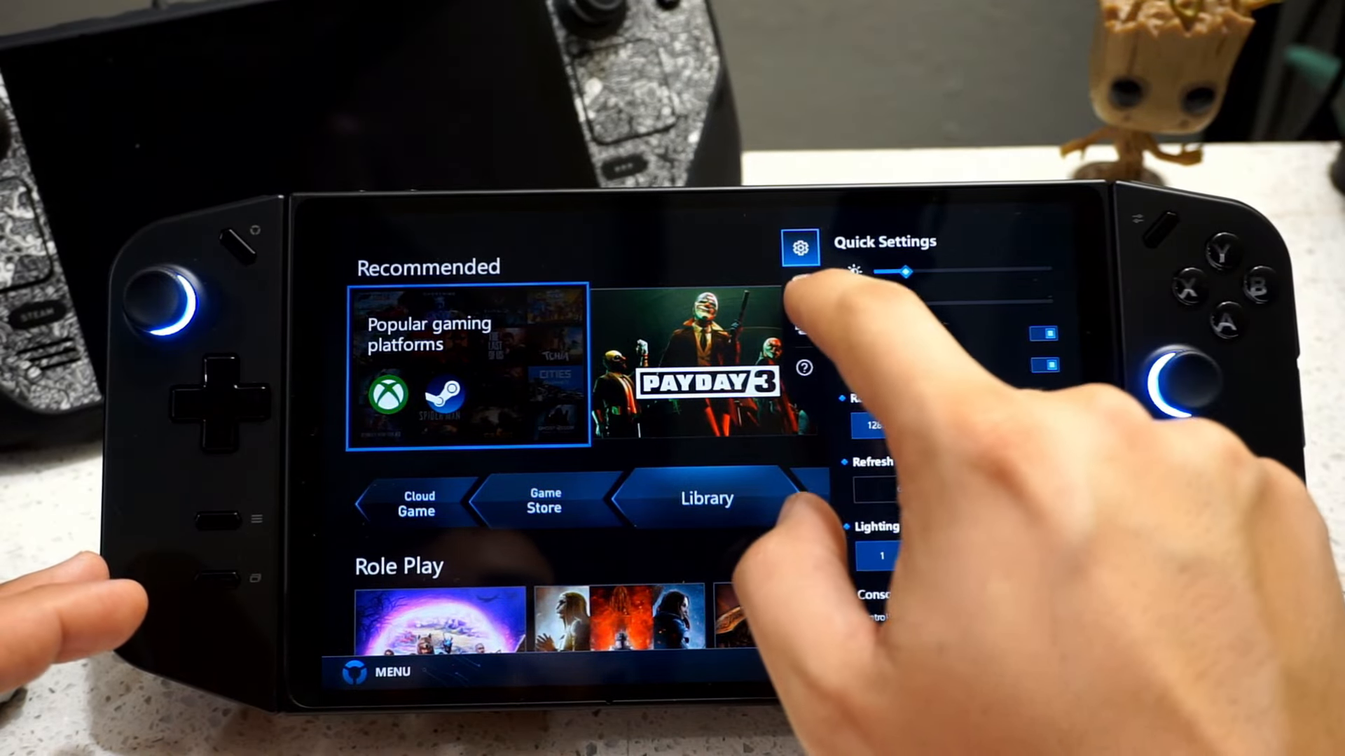
# Set Thermal Mode (TDP) to Performance and Frame Monitor to Off in Quick Settings.
pyautogui.click(800, 286)
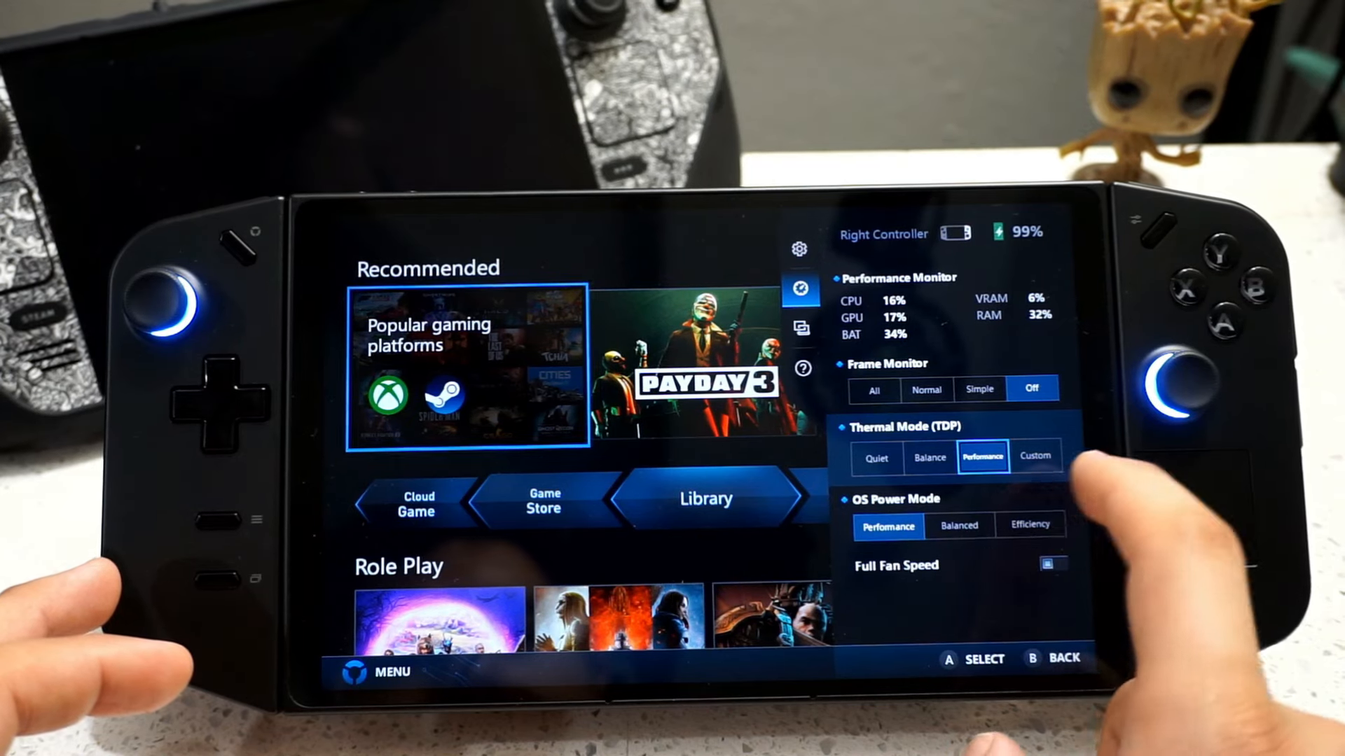
pyautogui.click(1029, 524)
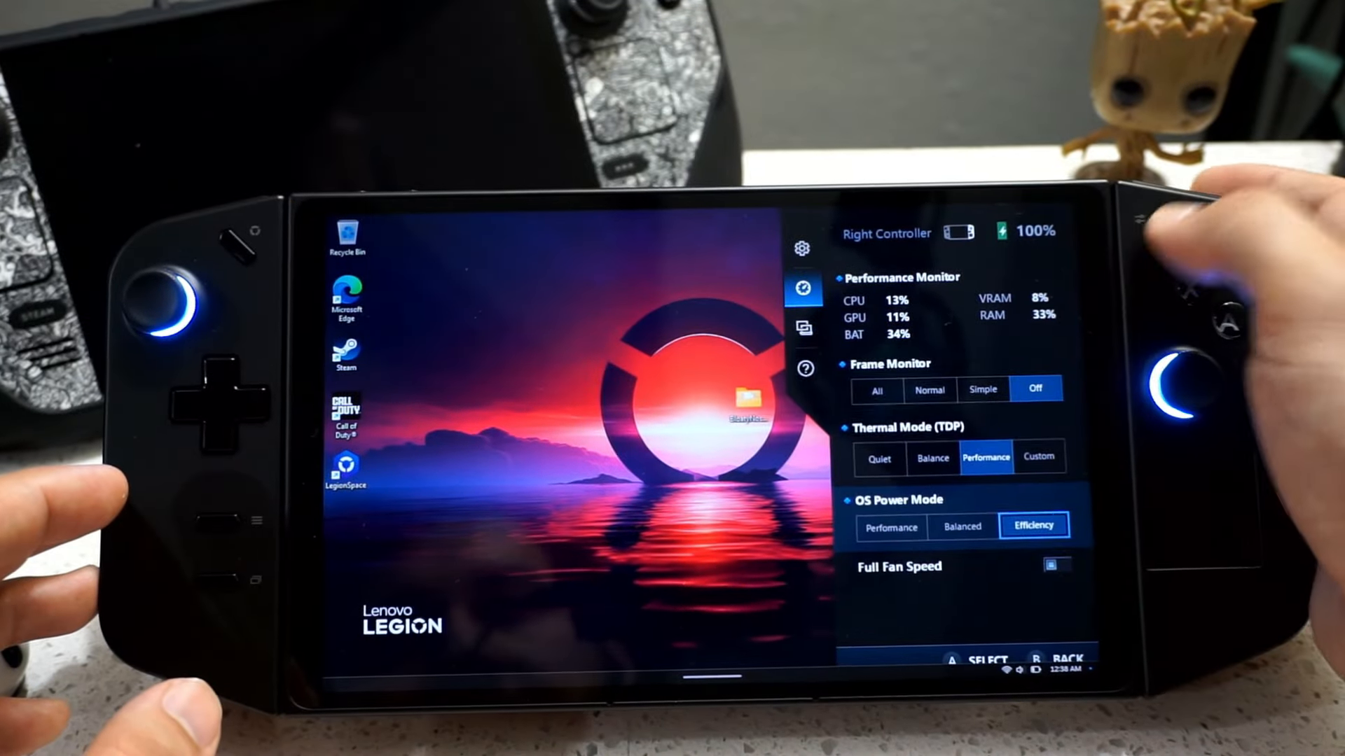
# Search Windows for Core isolation and switch Memory integrity off in Windows Security.
pyautogui.click(584, 658)
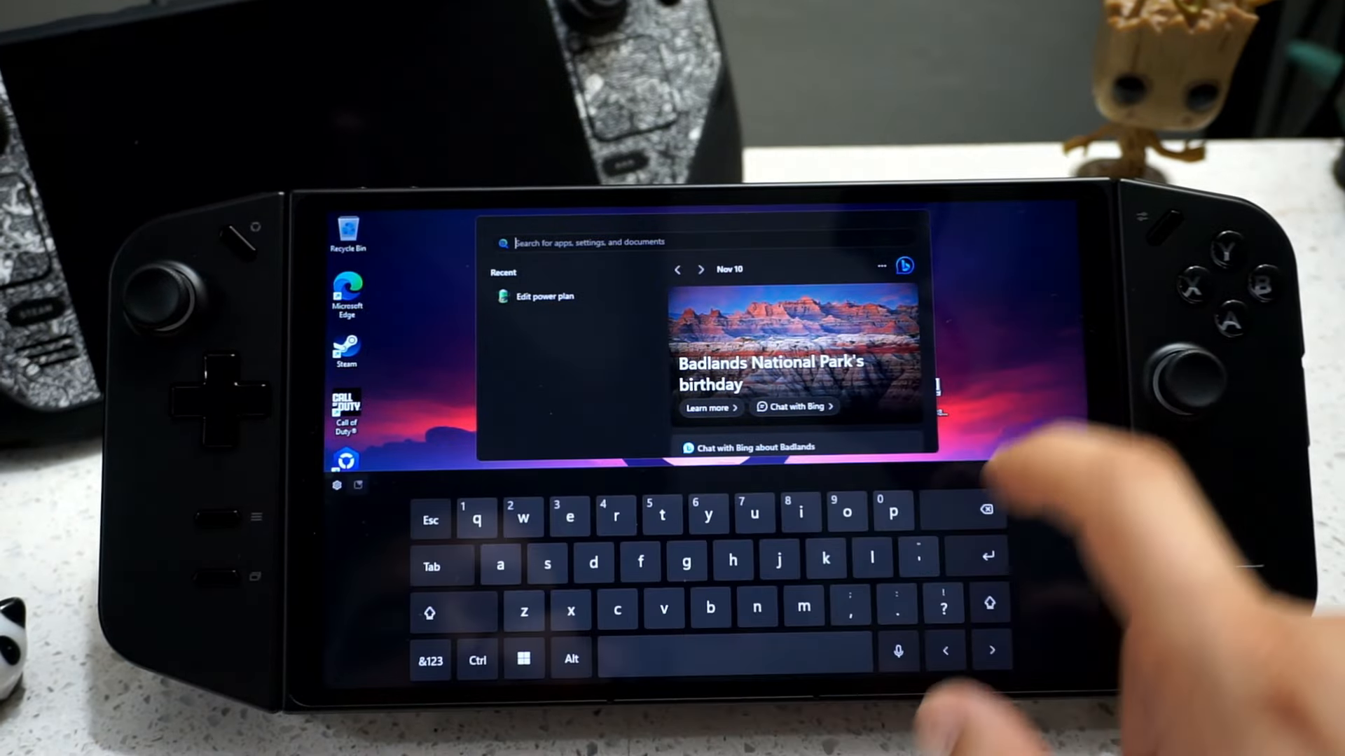
pyautogui.write('calculator')
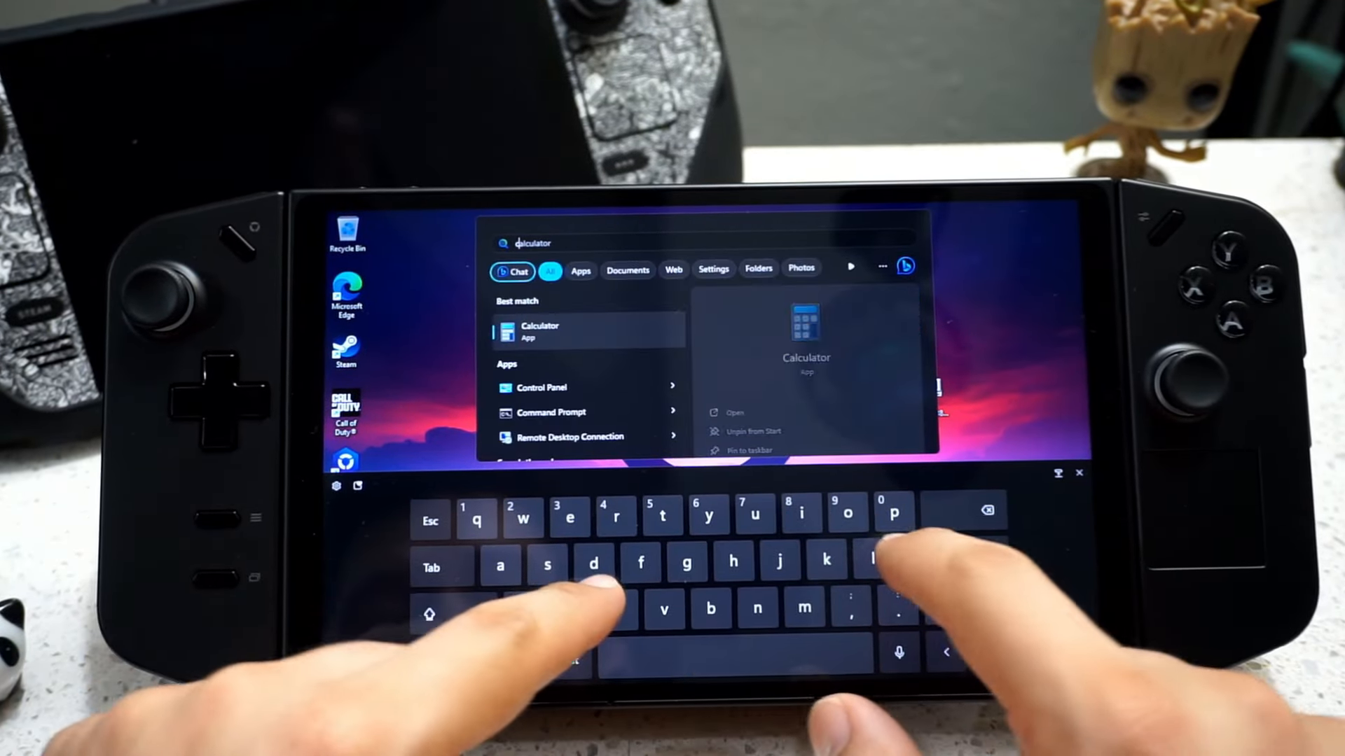
pyautogui.write('com')
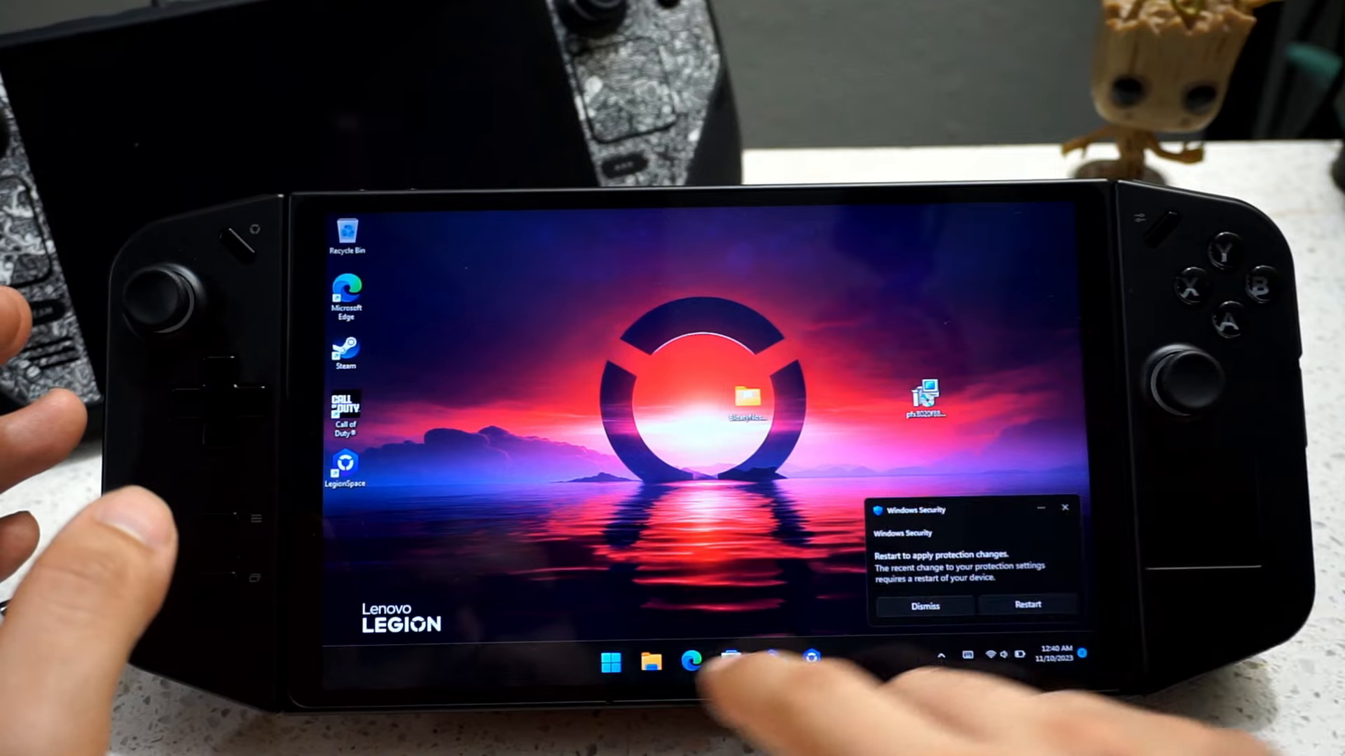
# Dismiss the Windows Security toast and restart the device from the Start power menu.
pyautogui.click(611, 661)
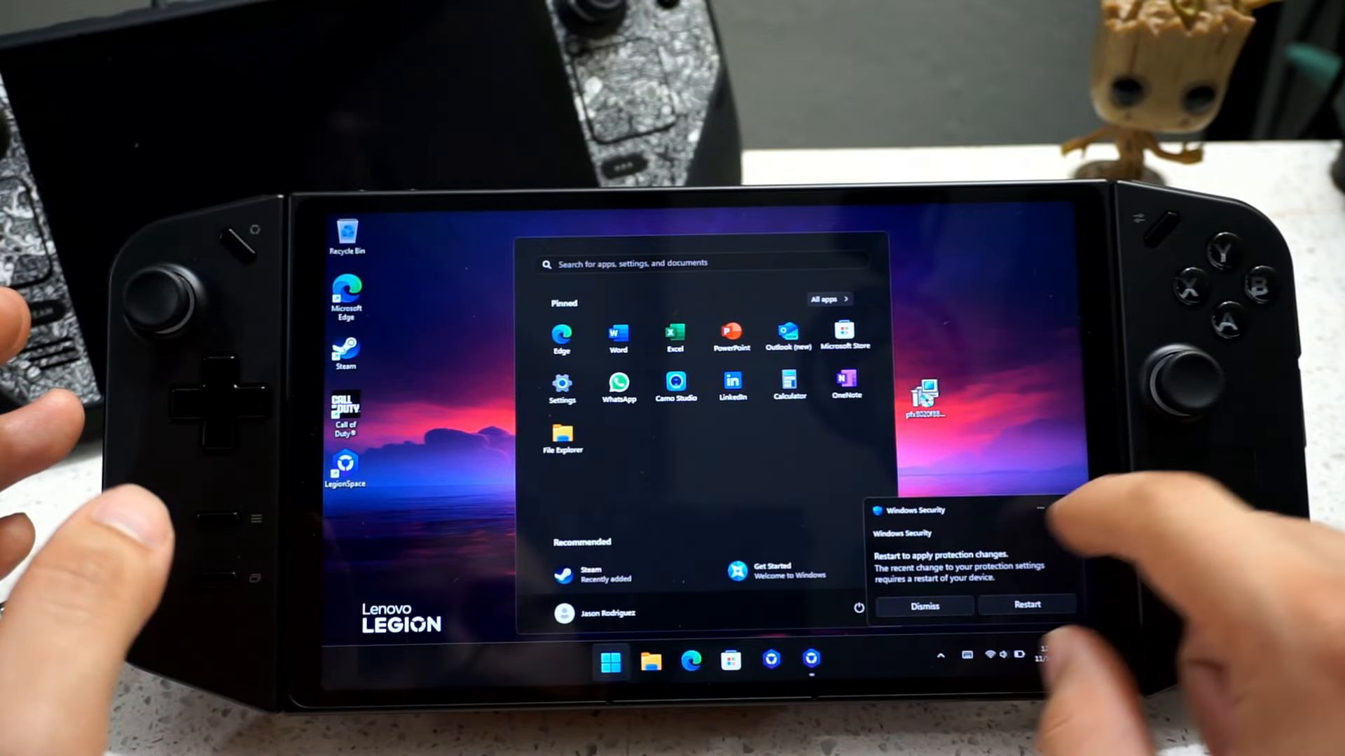
pyautogui.click(925, 605)
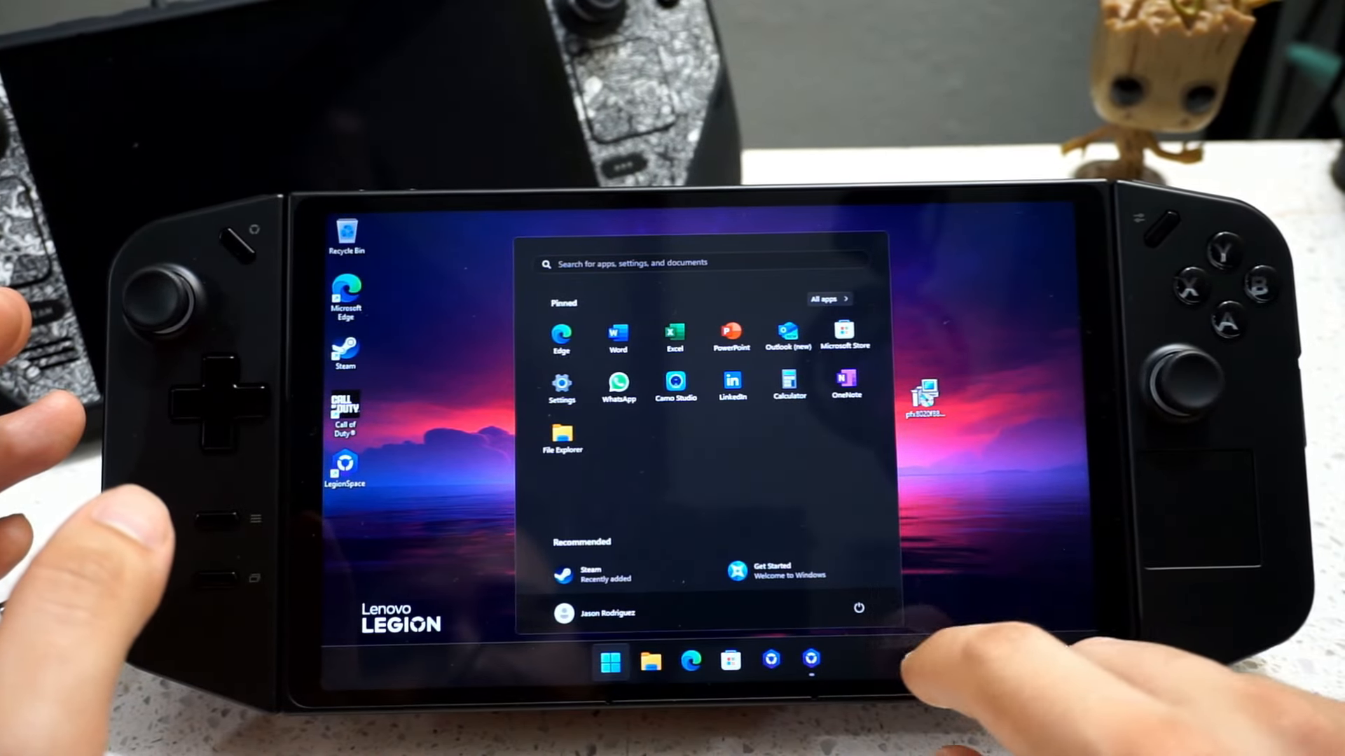
pyautogui.click(859, 610)
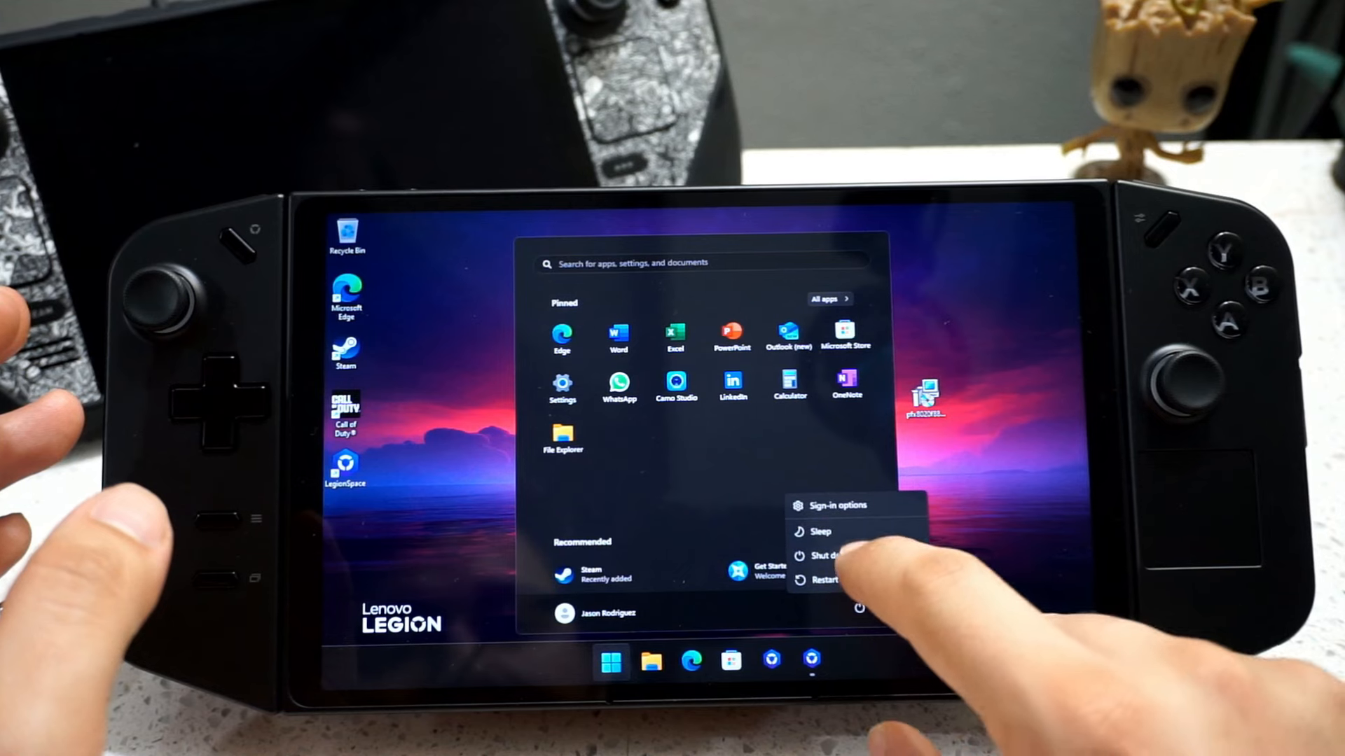
pyautogui.click(828, 556)
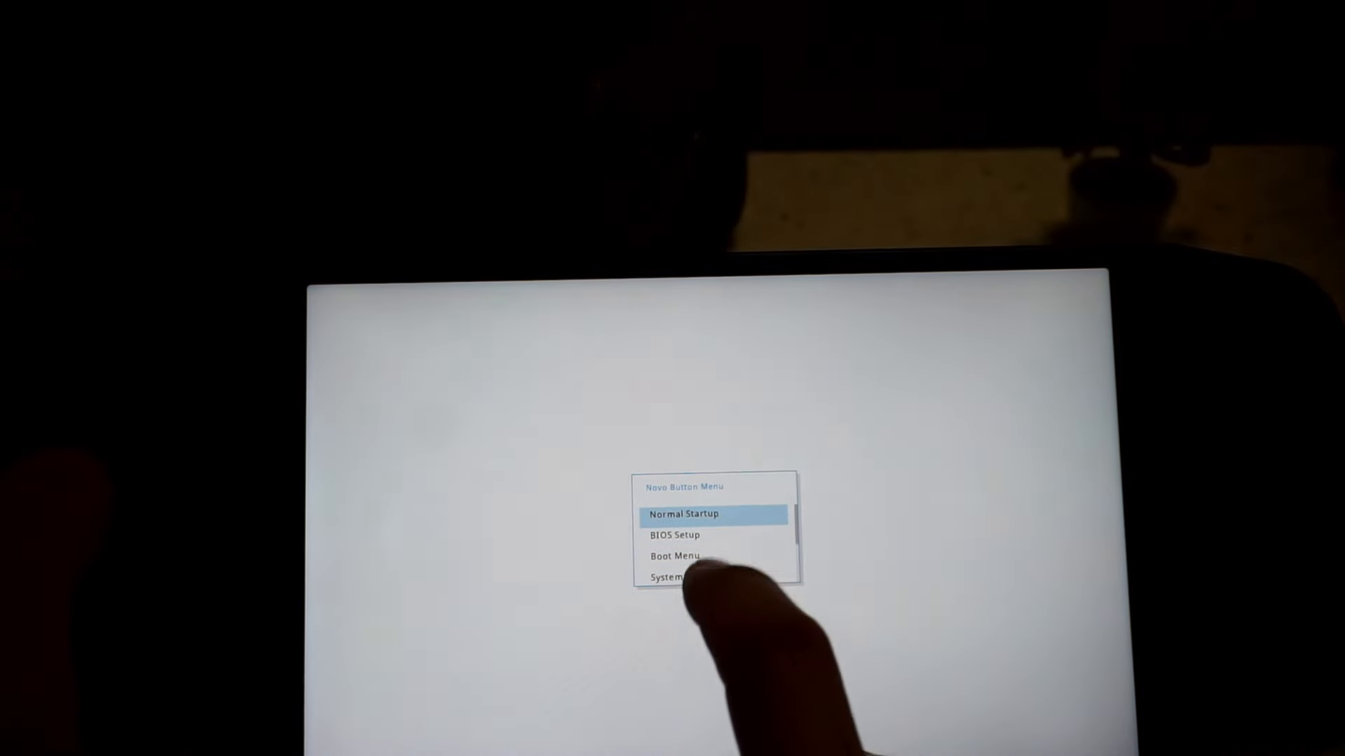
# Enter BIOS Setup from the Novo menu and set UMA Frame Buffer Size to 4G.
pyautogui.click(683, 514)
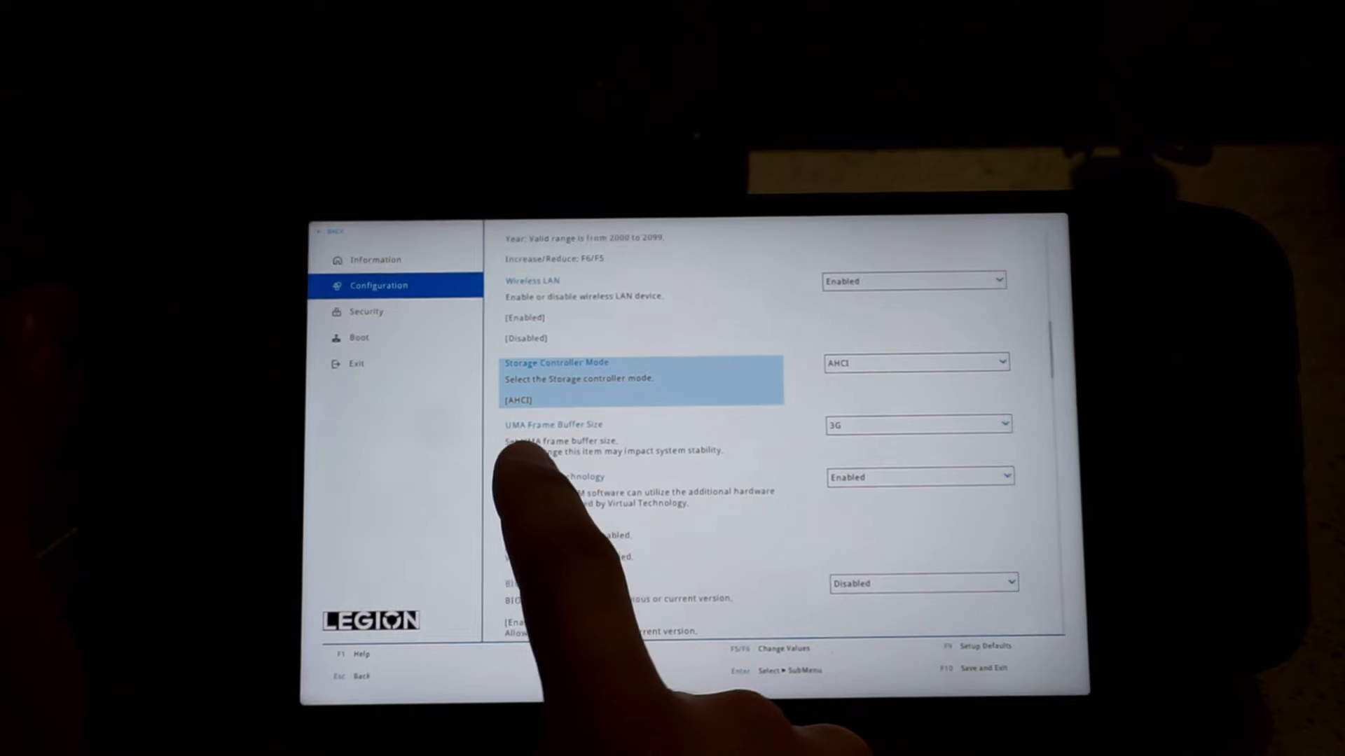
pyautogui.click(917, 423)
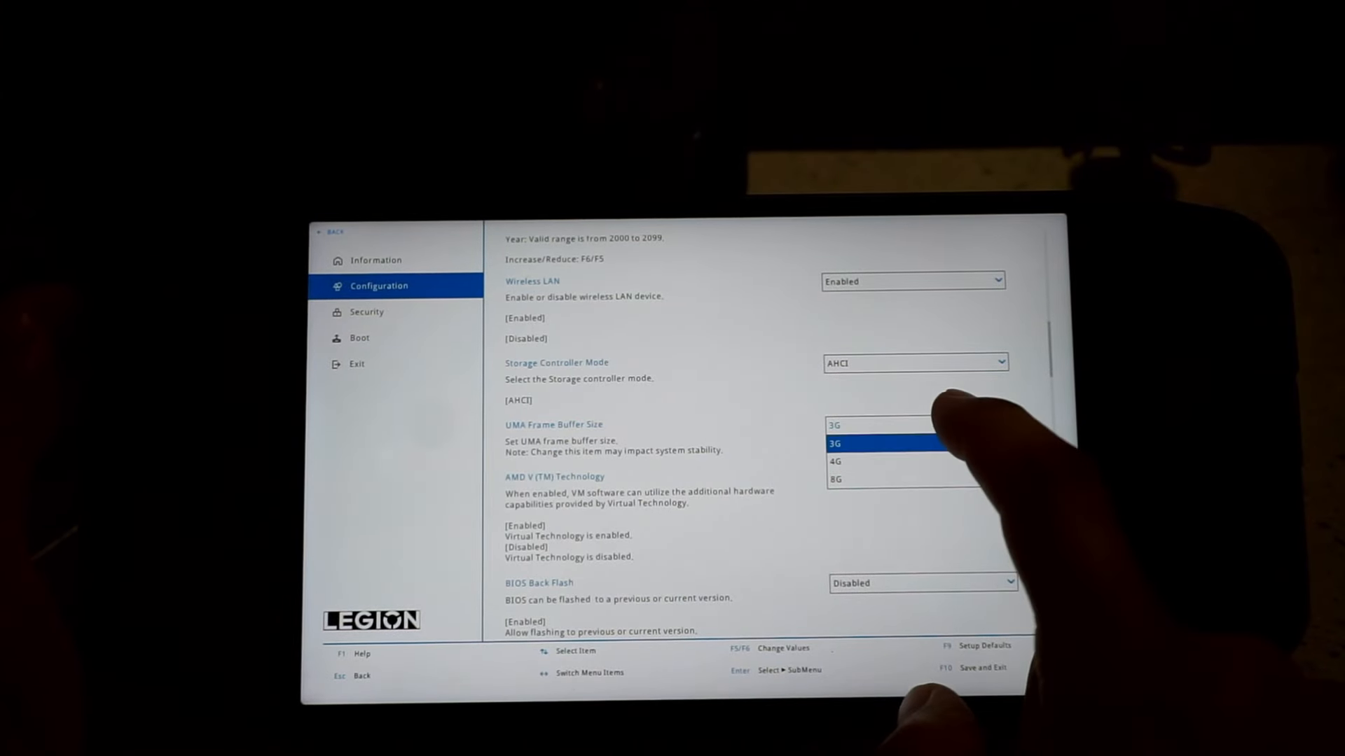
pyautogui.click(837, 461)
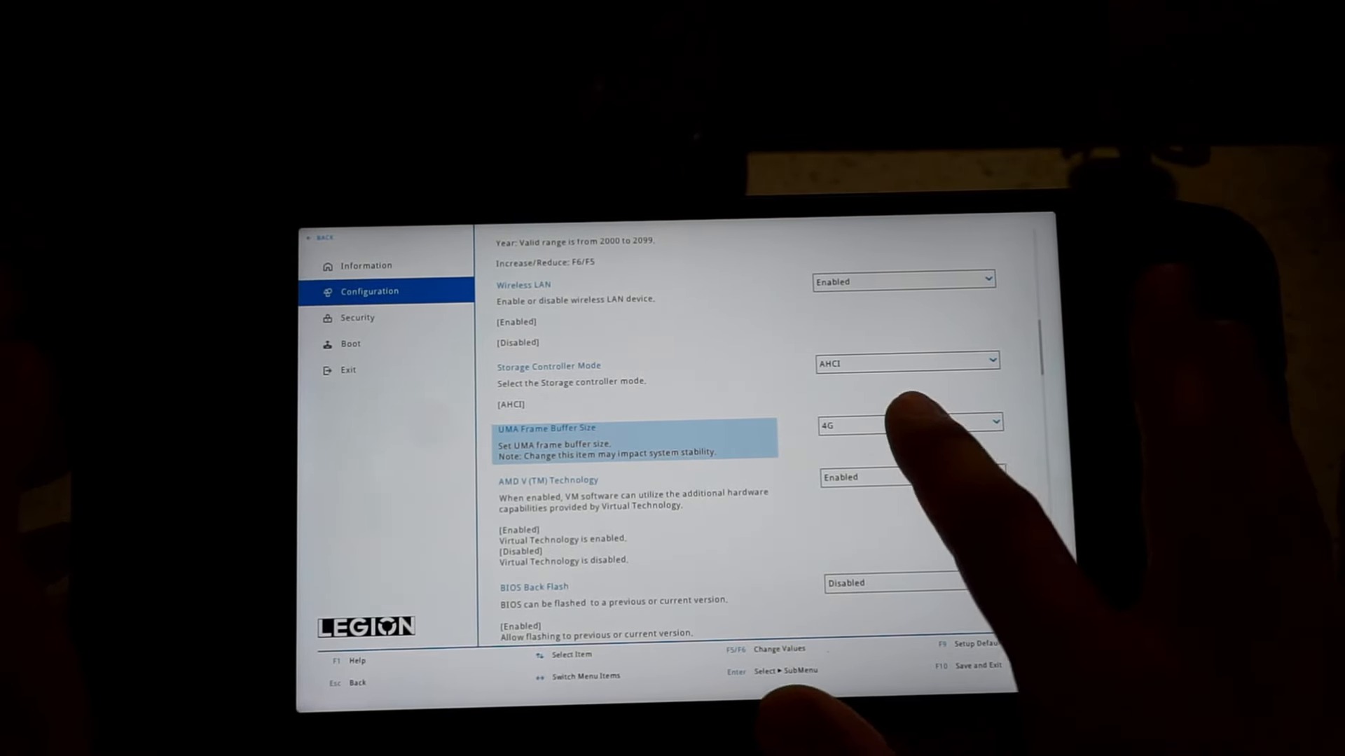
pyautogui.click(909, 422)
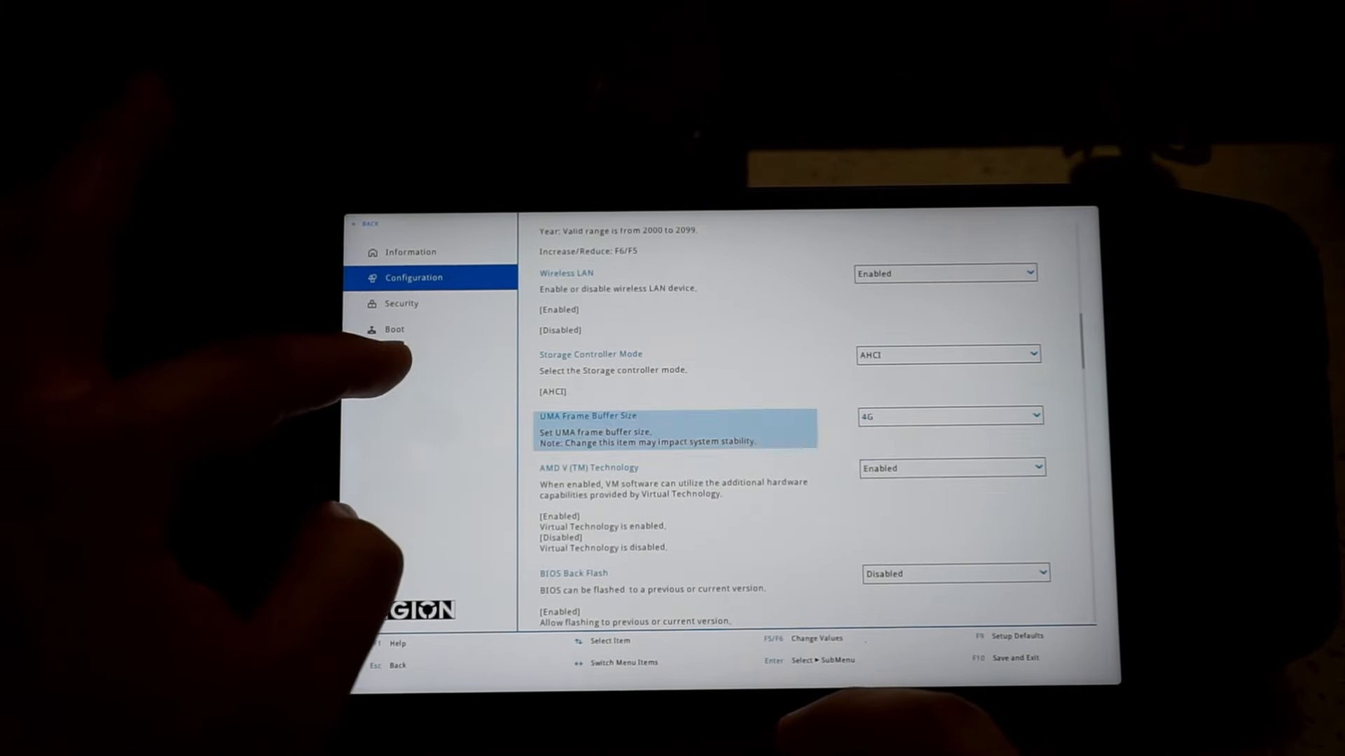
# Exit BIOS Setup saving changes, confirming Yes in Setup Confirmation.
pyautogui.click(391, 354)
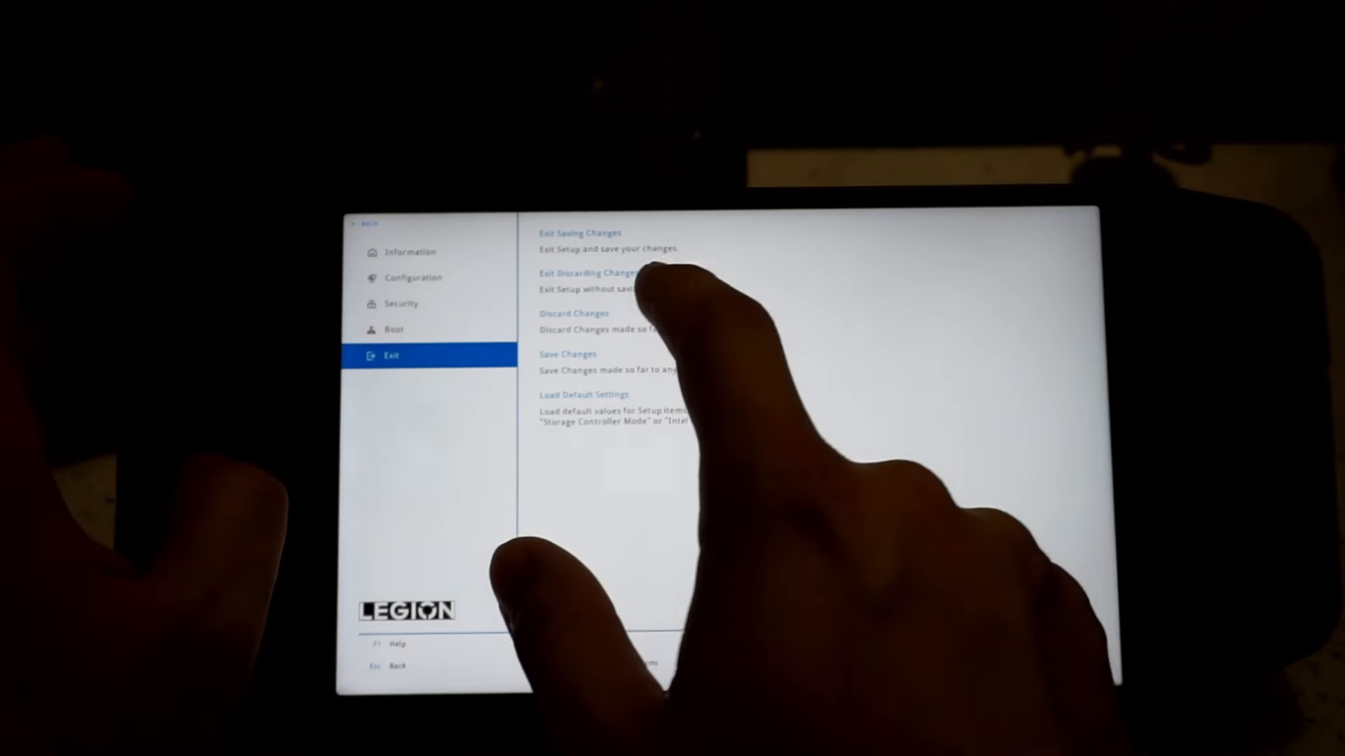
pyautogui.click(566, 353)
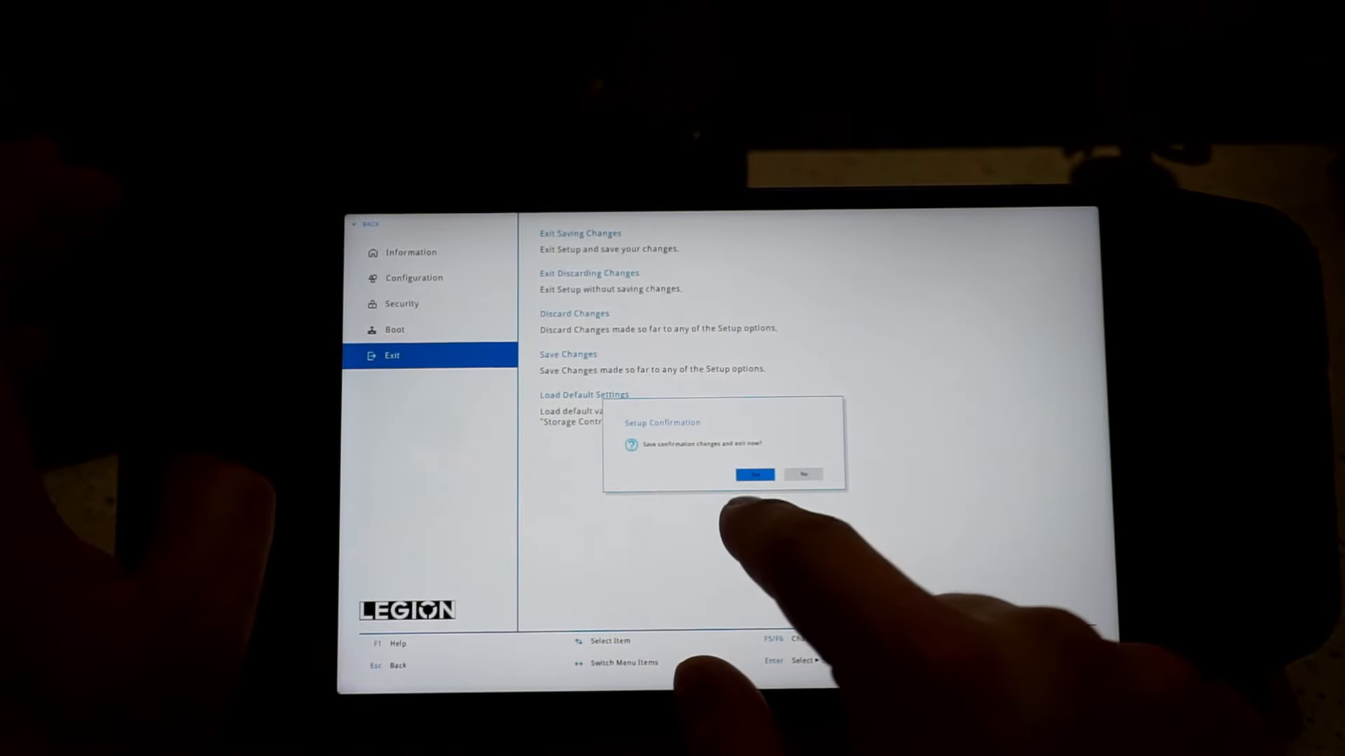
pyautogui.click(754, 475)
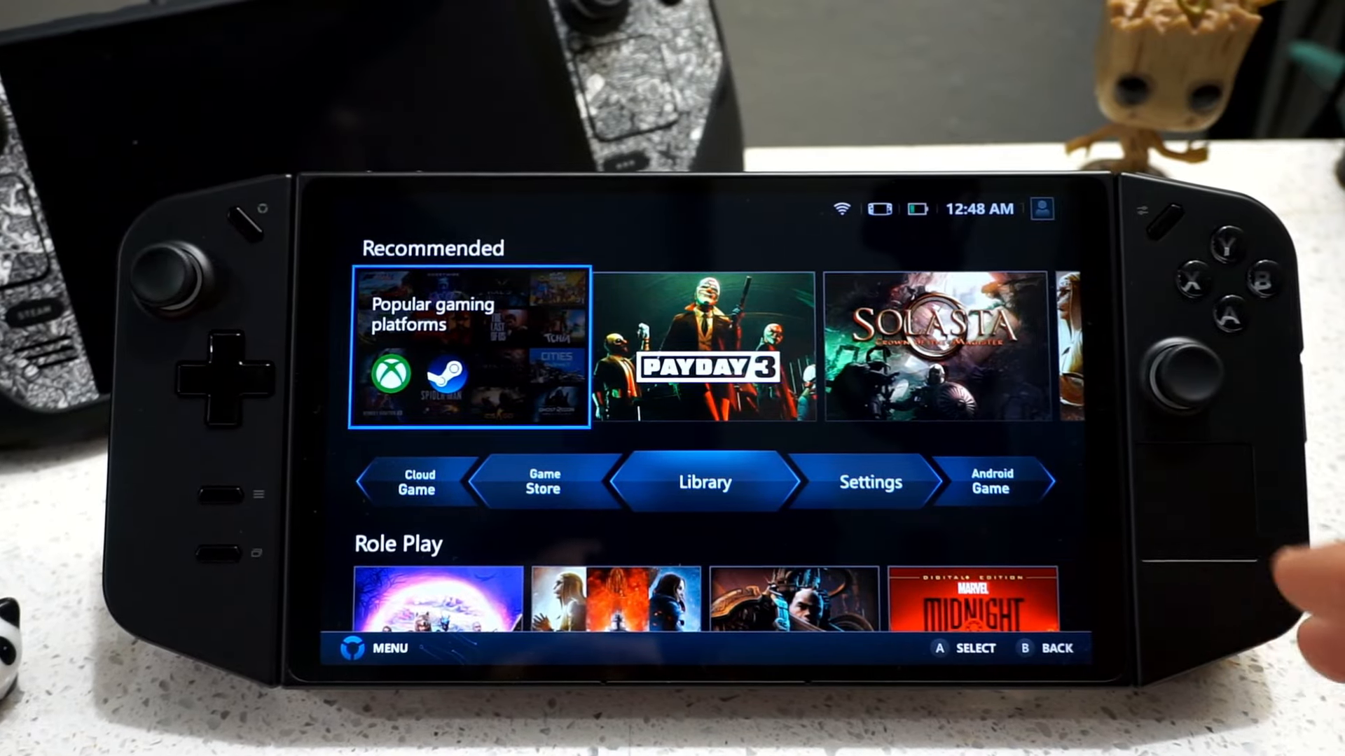
# Bring up Task Manager via the Start button's right-click menu to check resources.
pyautogui.click(607, 641)
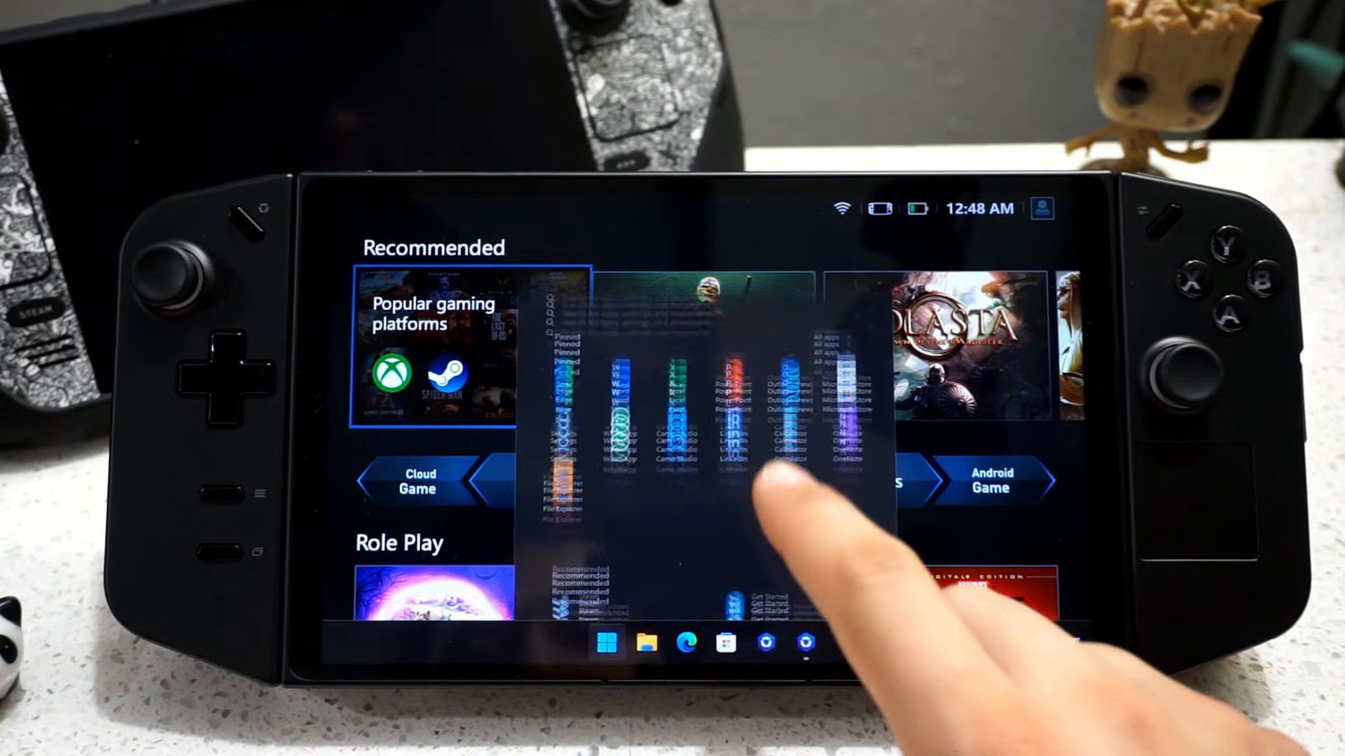
pyautogui.click(606, 643)
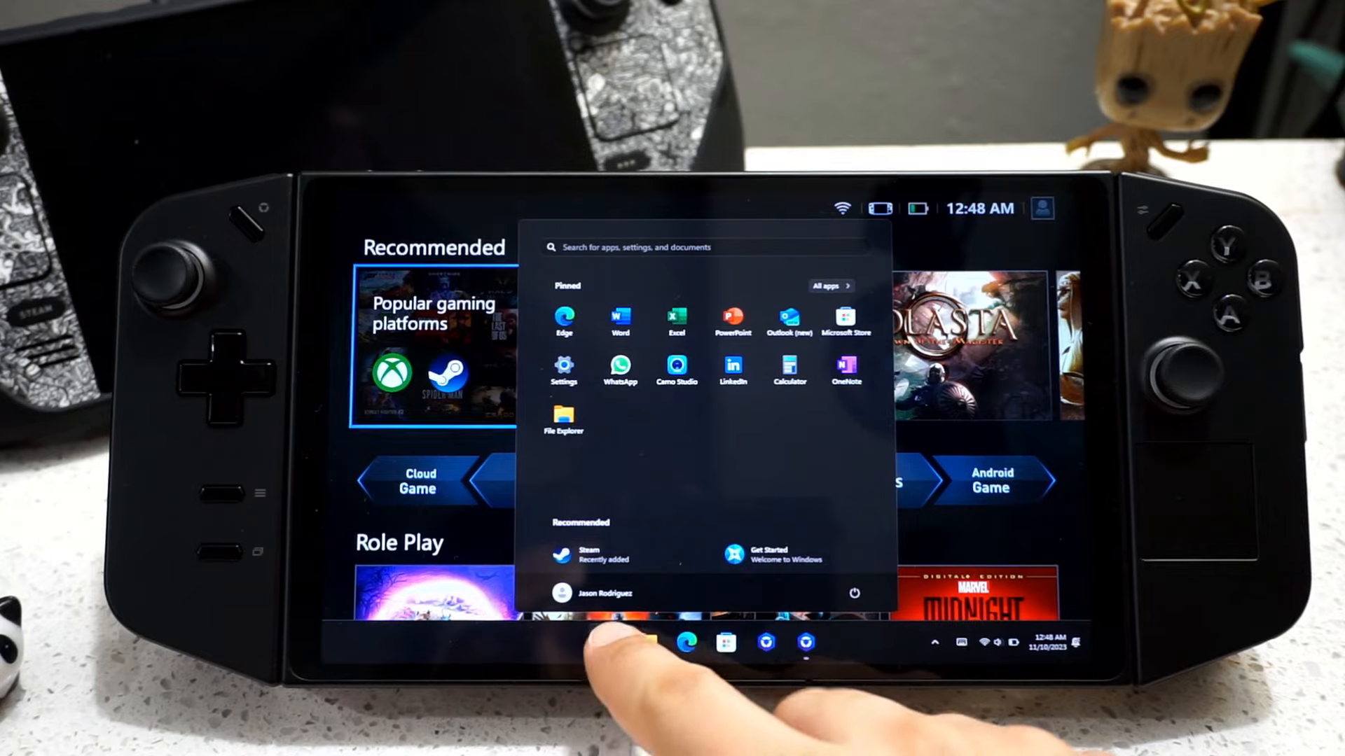
pyautogui.rightClick(606, 641)
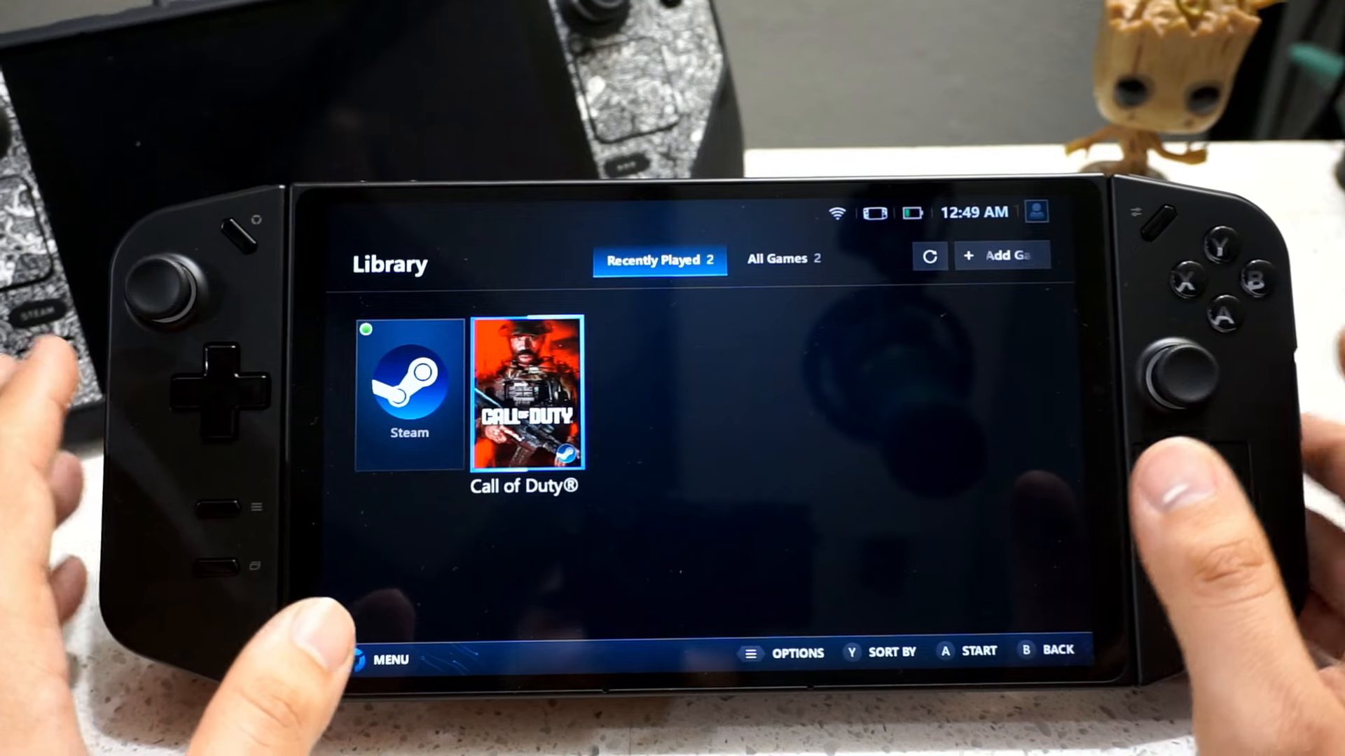
# Launch Call of Duty from the Library and close the GPU driver version warning.
pyautogui.click(524, 395)
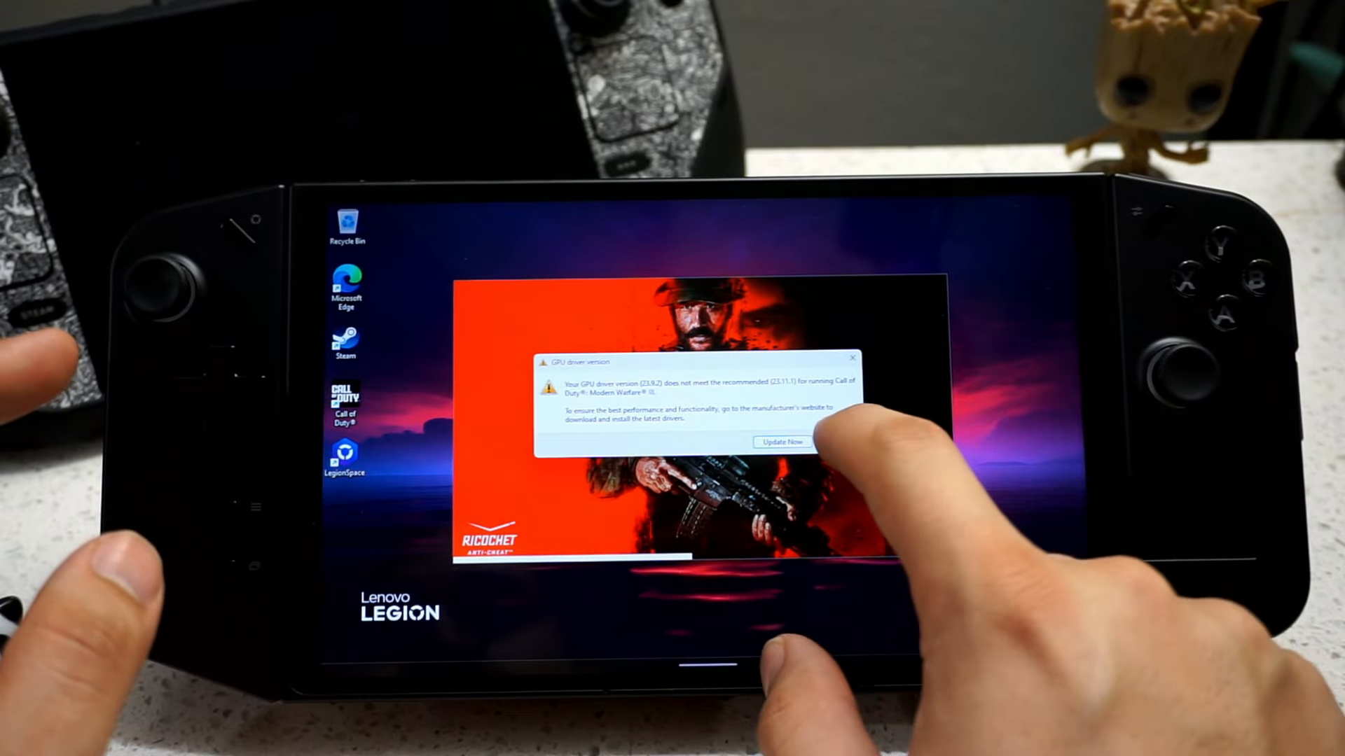
pyautogui.click(779, 441)
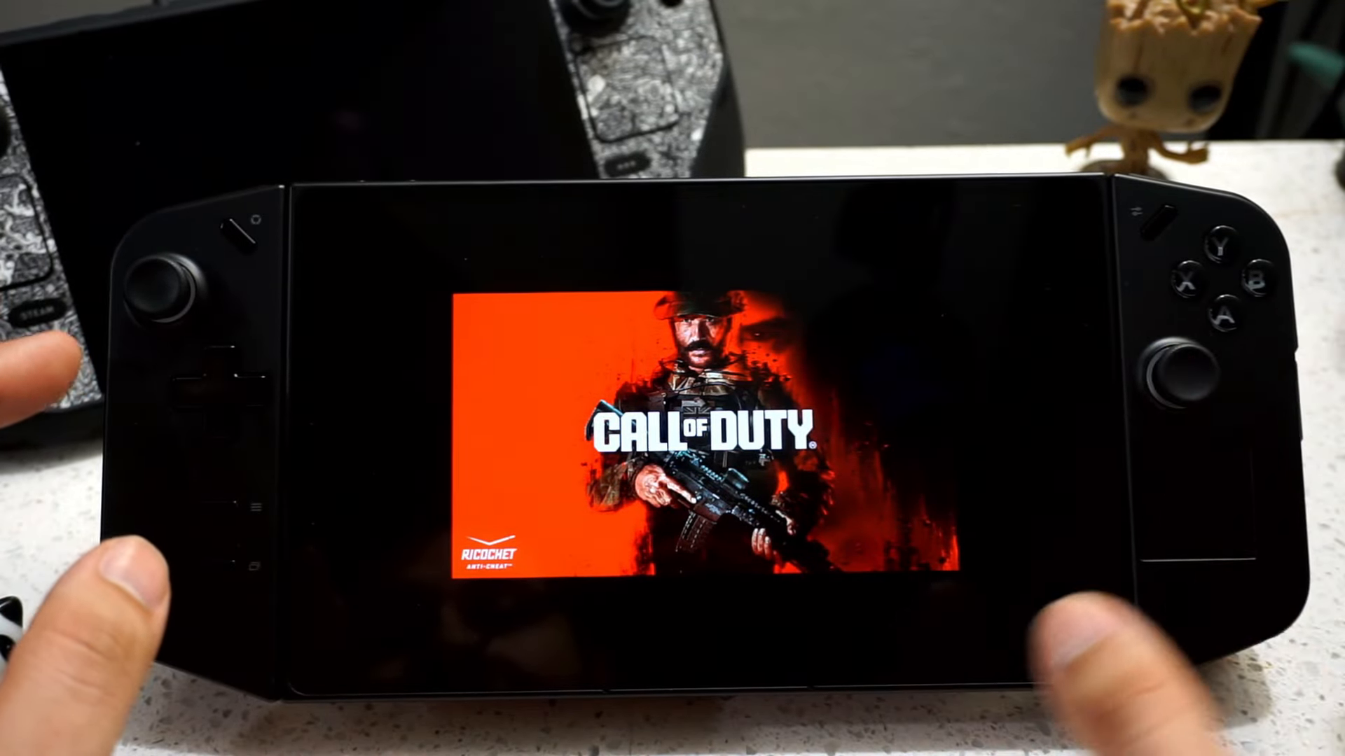